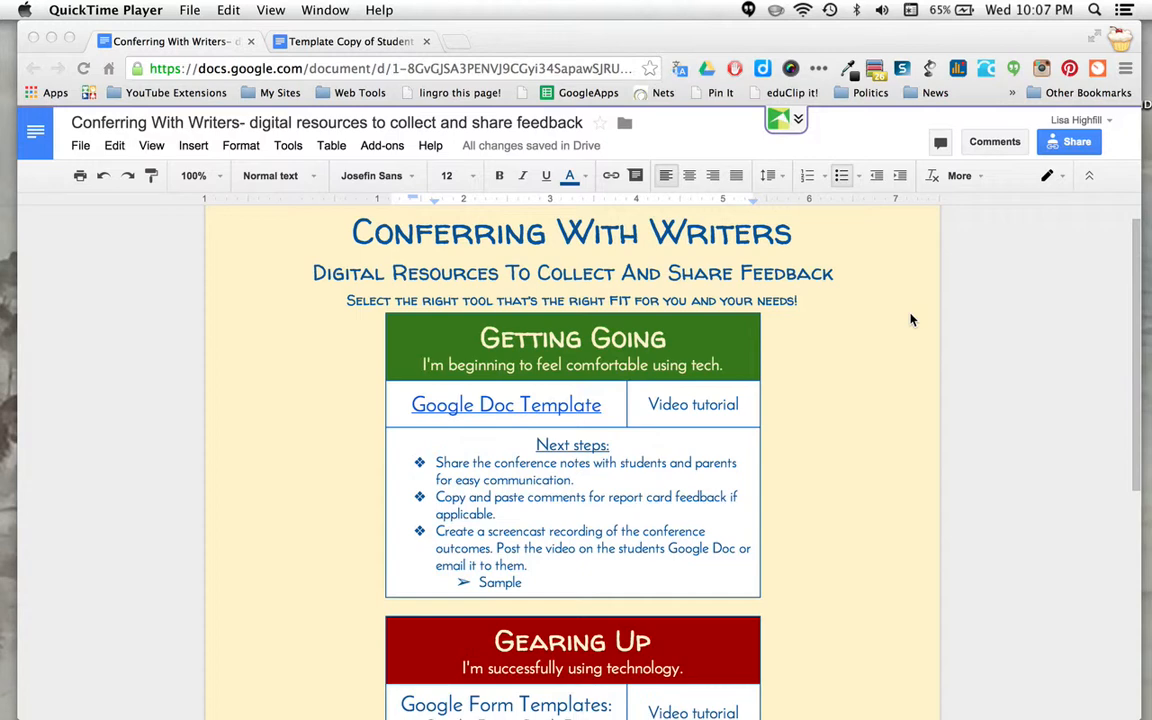
{"action": "mouse_move", "coordinate": [838, 344]}
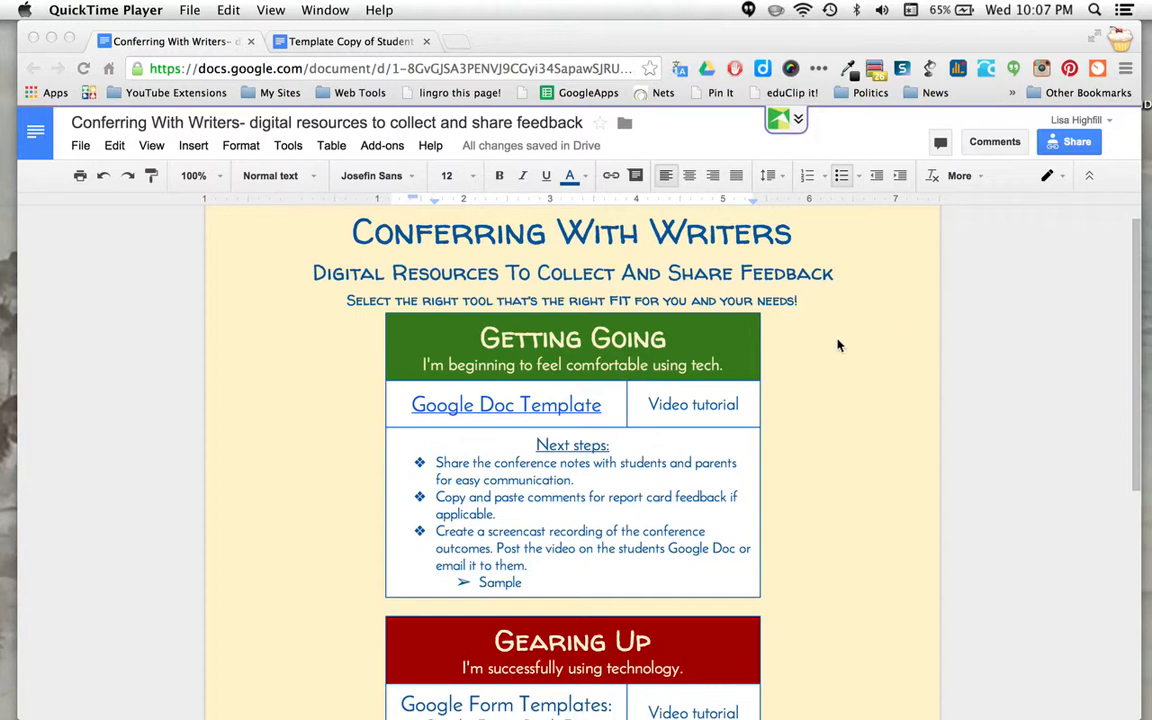
{"action": "mouse_move", "coordinate": [604, 376]}
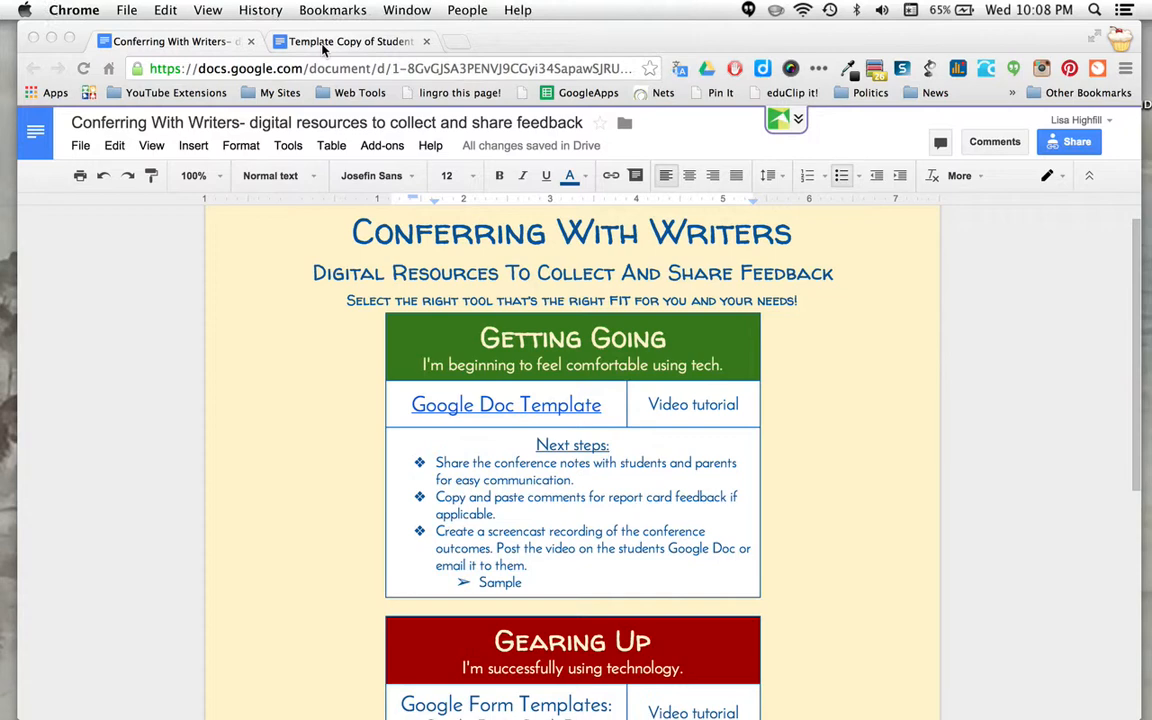
Switch to the Student Writing Conferences template and bring up its File menu options
{"action": "left_click", "coordinate": [350, 40]}
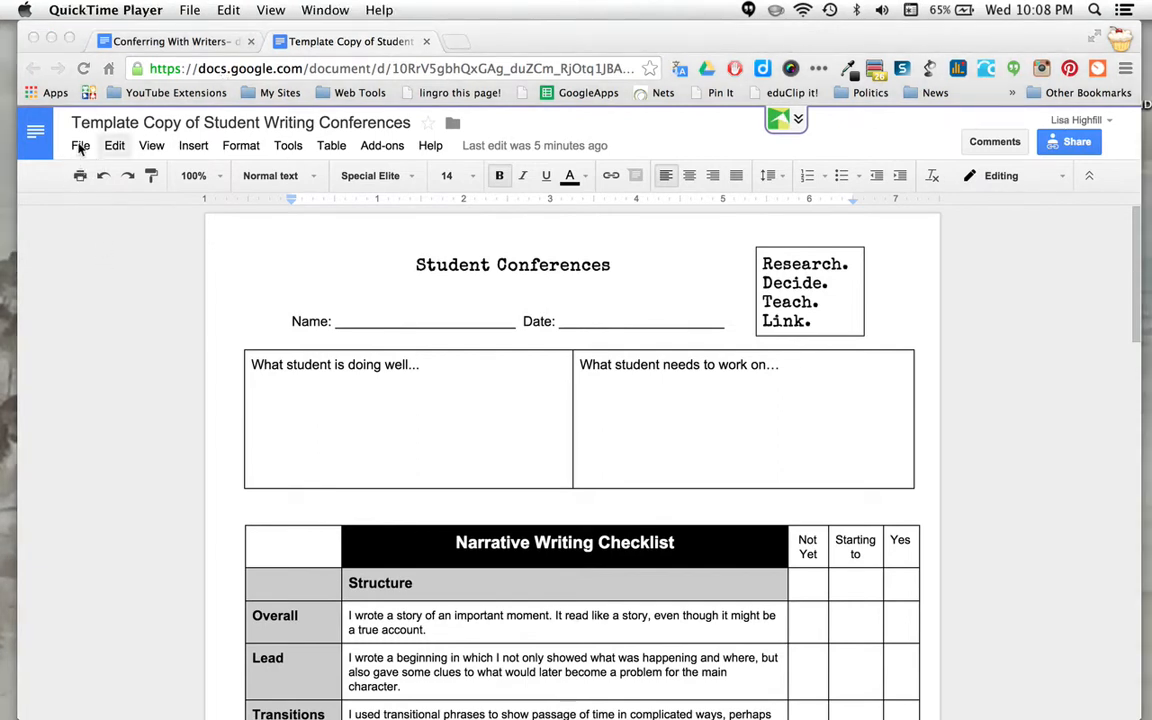
{"action": "left_click", "coordinate": [80, 144]}
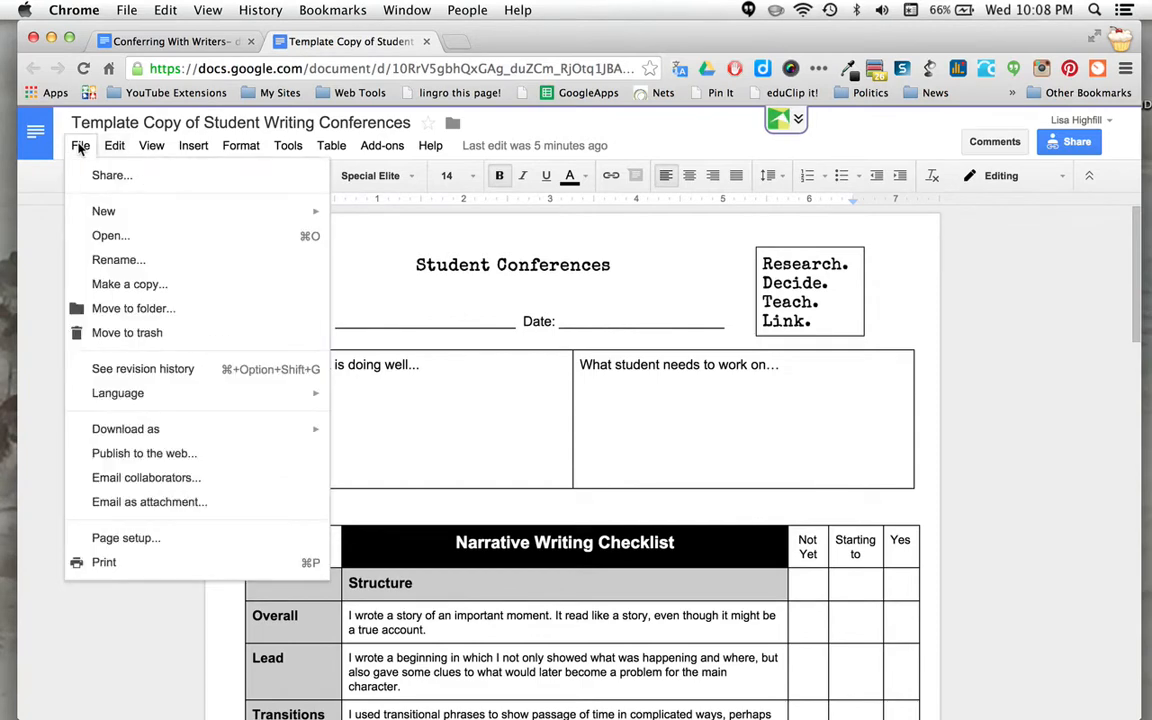
{"action": "mouse_move", "coordinate": [116, 288]}
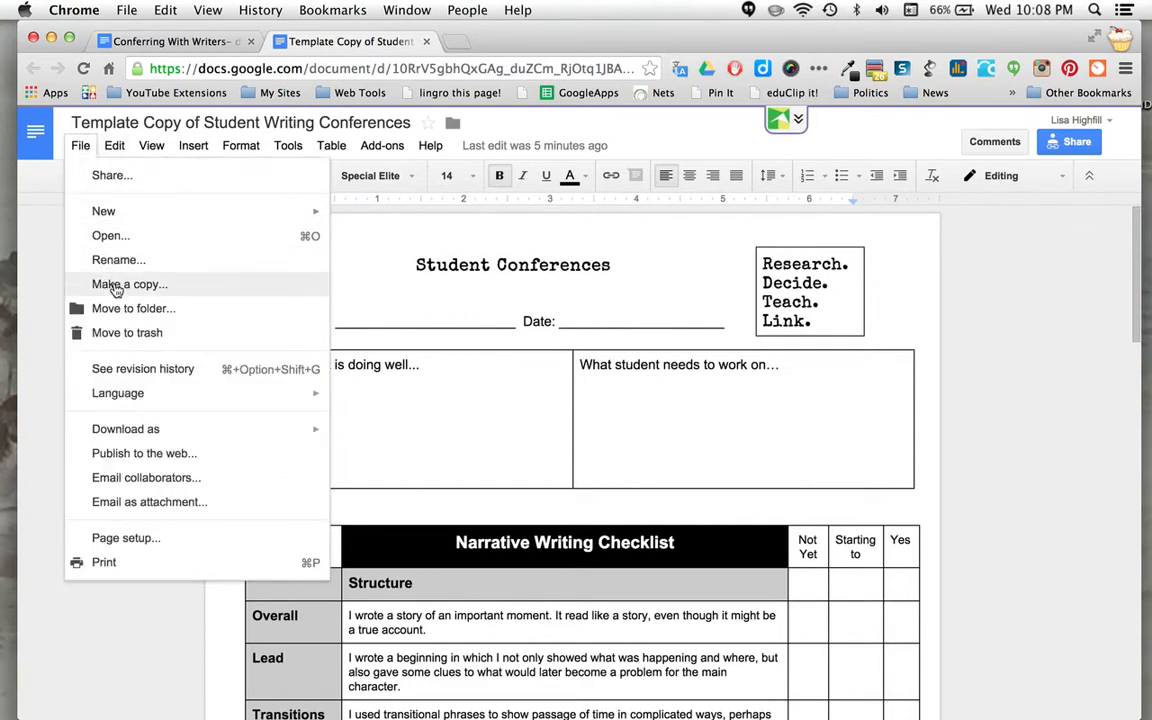
Make a copy of the template, keeping the suggested name
{"action": "left_click", "coordinate": [128, 284]}
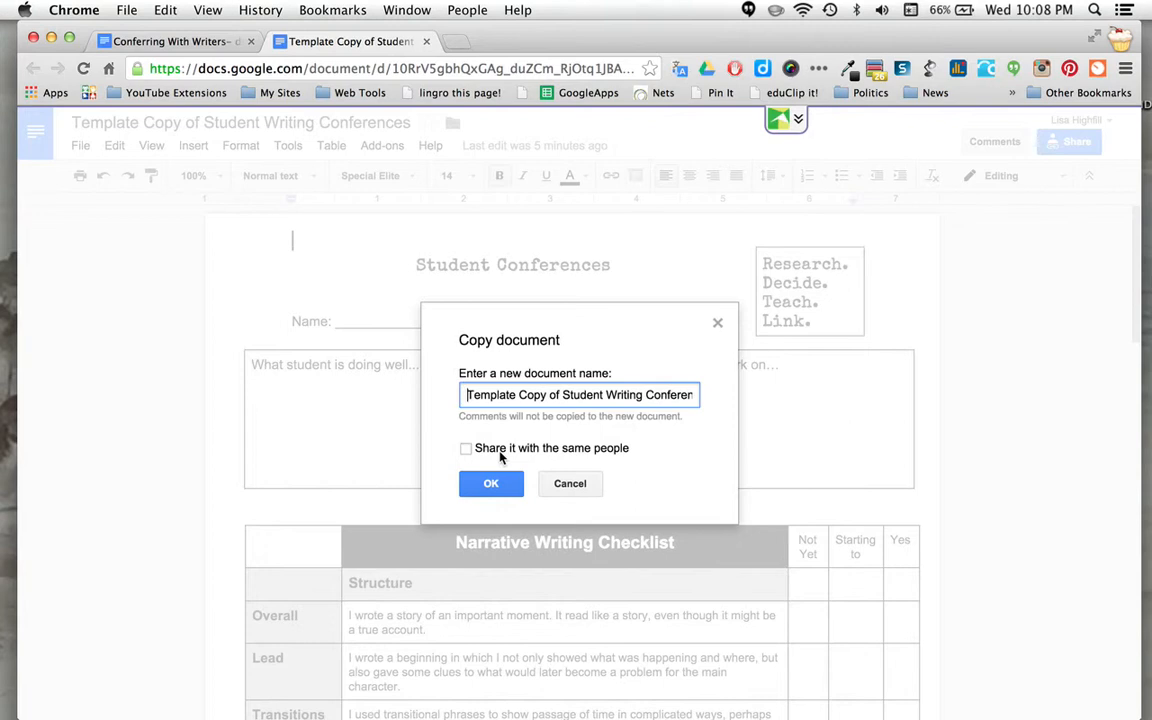
{"action": "left_click", "coordinate": [492, 482]}
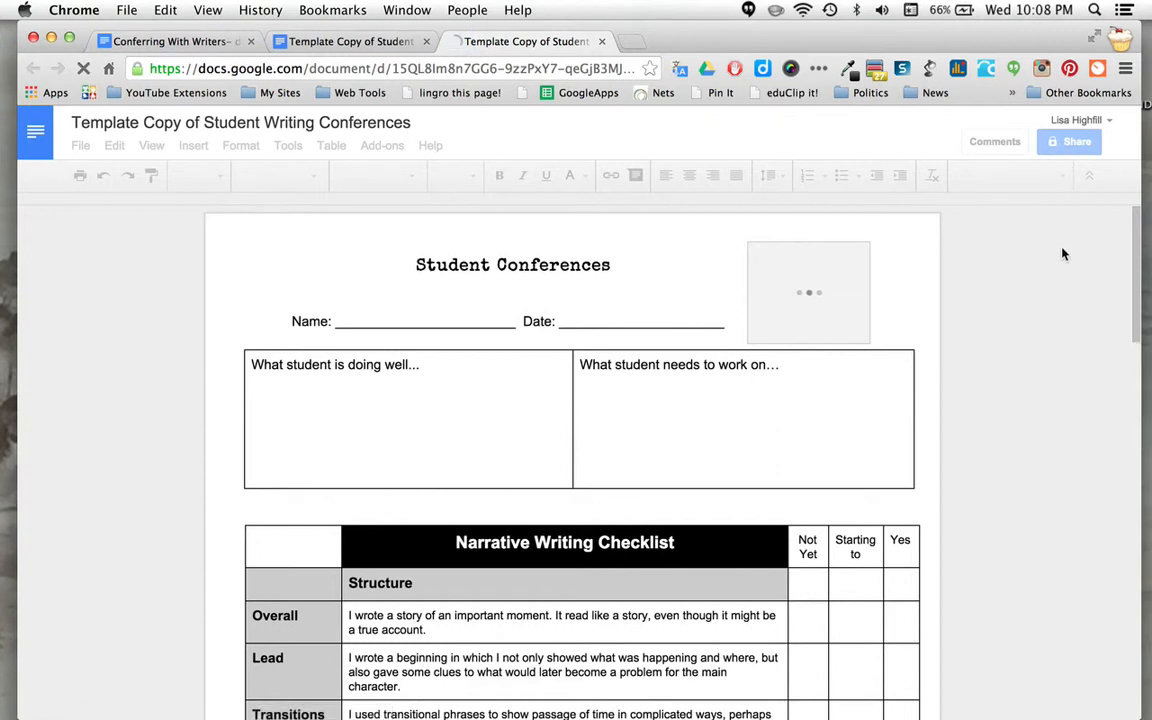
{"action": "mouse_move", "coordinate": [1060, 260]}
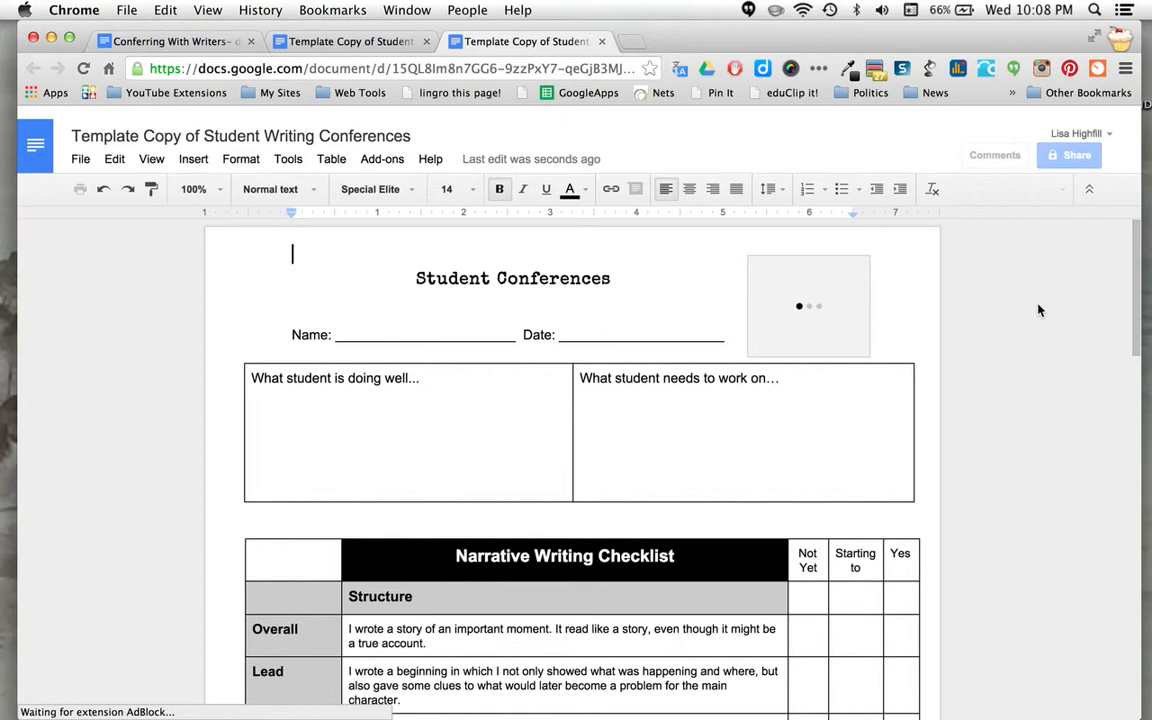
{"action": "mouse_move", "coordinate": [1040, 284]}
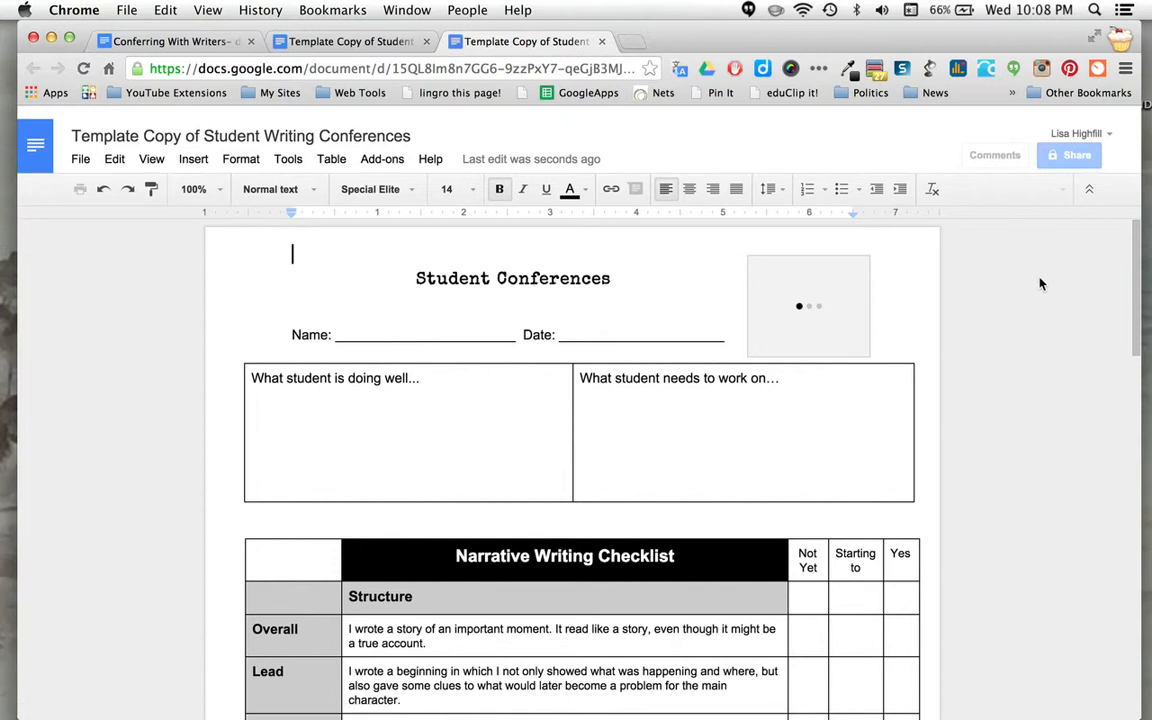
{"action": "mouse_move", "coordinate": [1050, 288]}
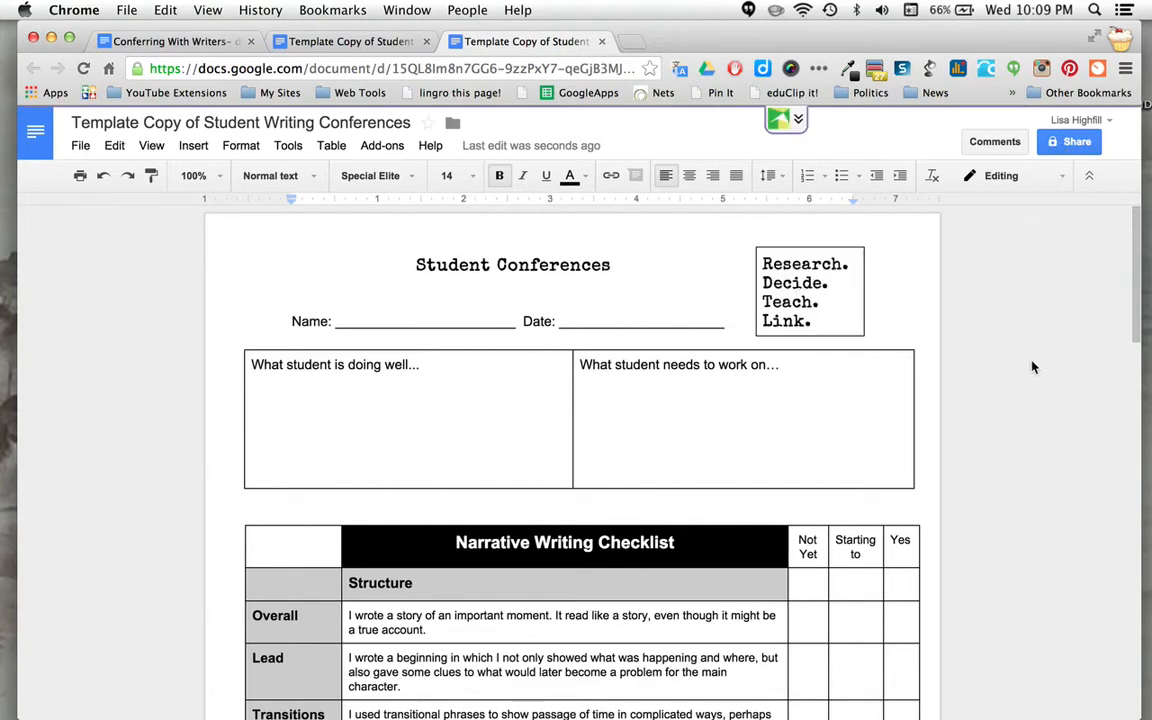
{"action": "scroll", "scroll_direction": "down", "scroll_amount": 3}
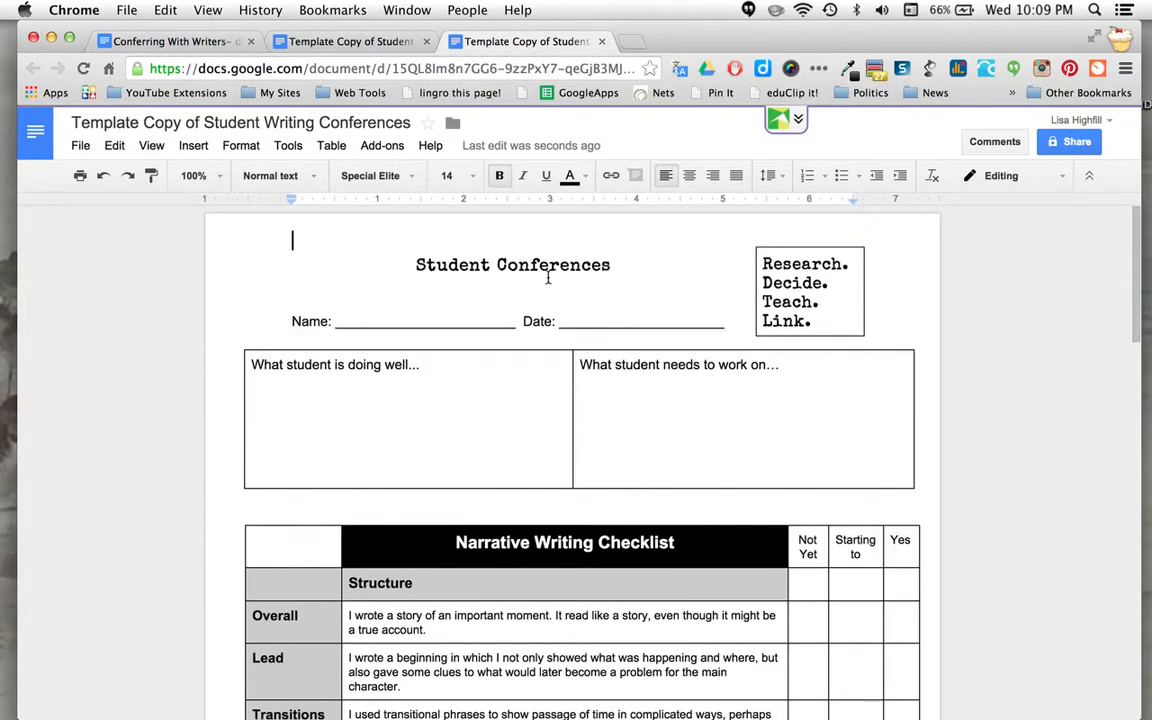
{"action": "mouse_move", "coordinate": [448, 306]}
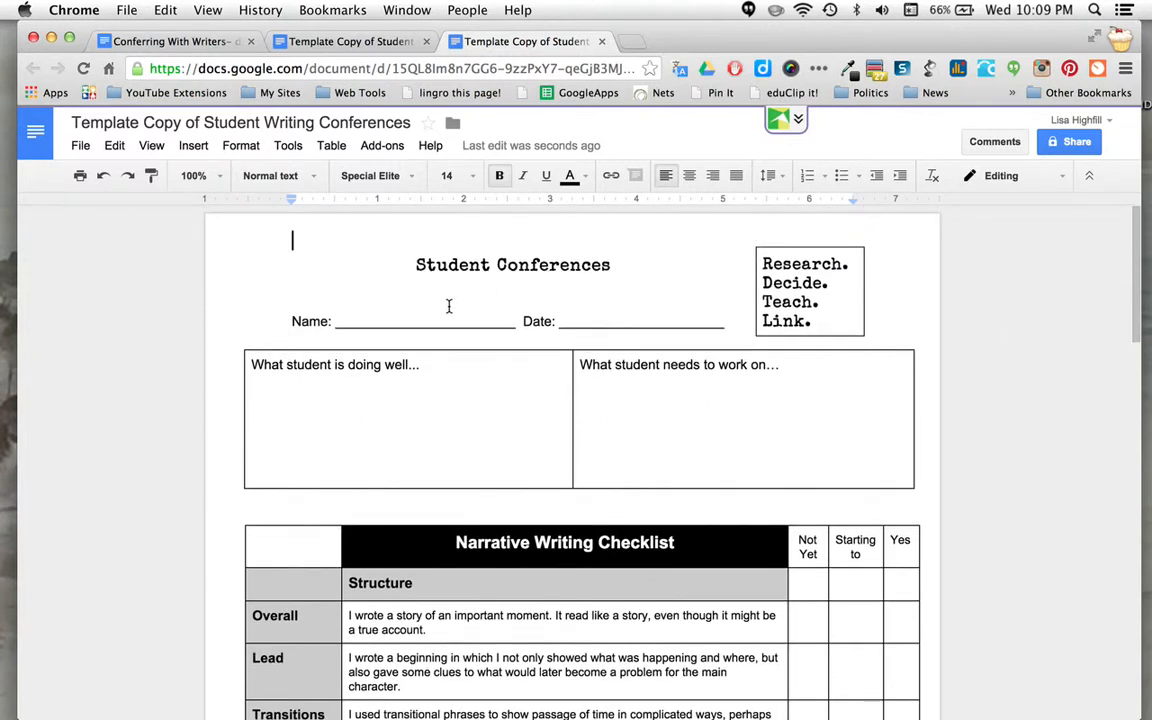
{"action": "scroll", "scroll_direction": "down", "scroll_amount": 3}
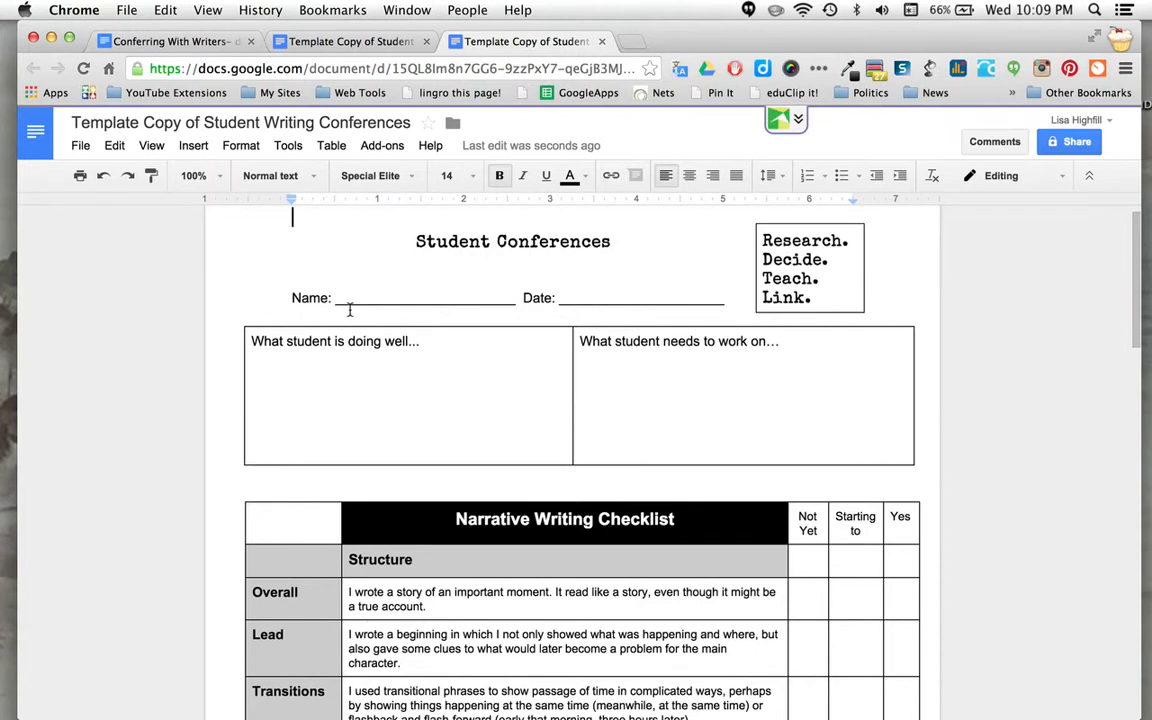
{"action": "scroll", "scroll_direction": "down", "scroll_amount": 3}
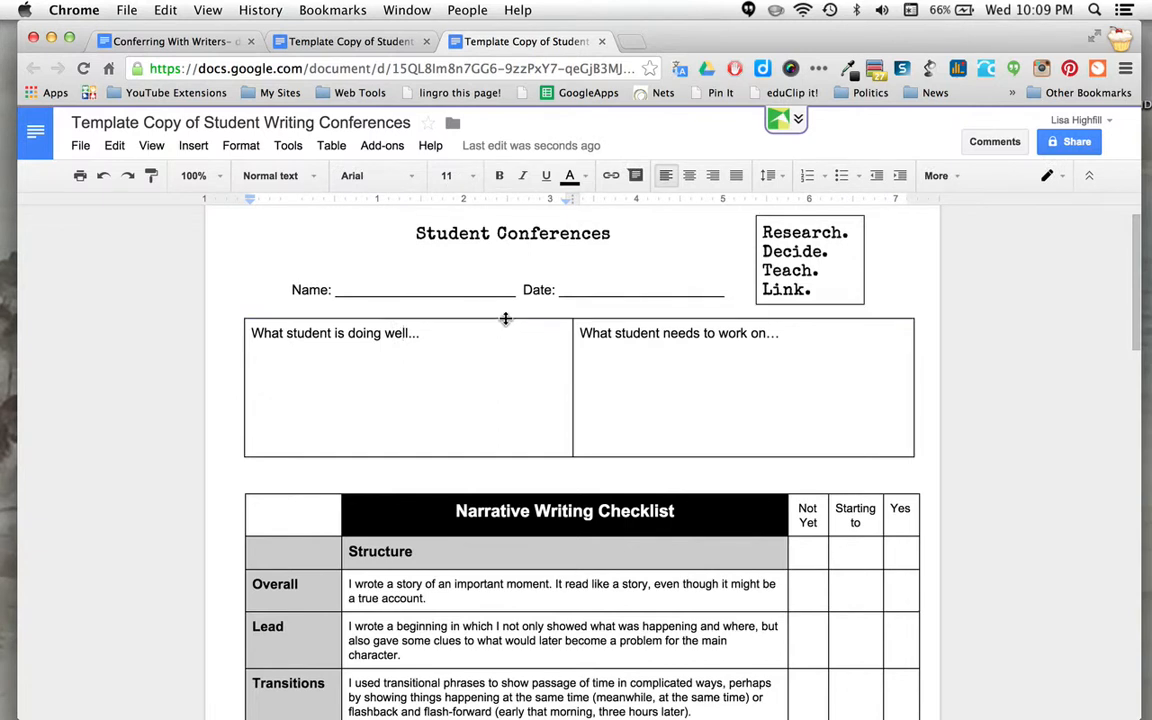
{"action": "mouse_move", "coordinate": [396, 384]}
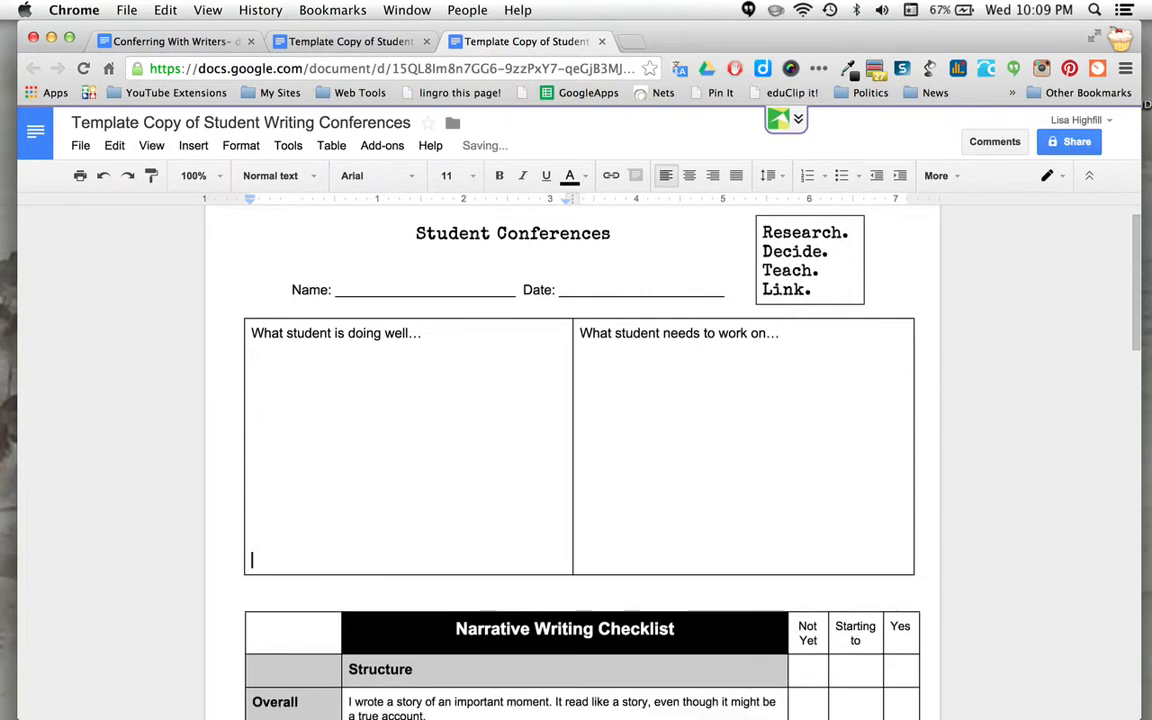
{"action": "scroll", "scroll_direction": "down", "scroll_amount": 3}
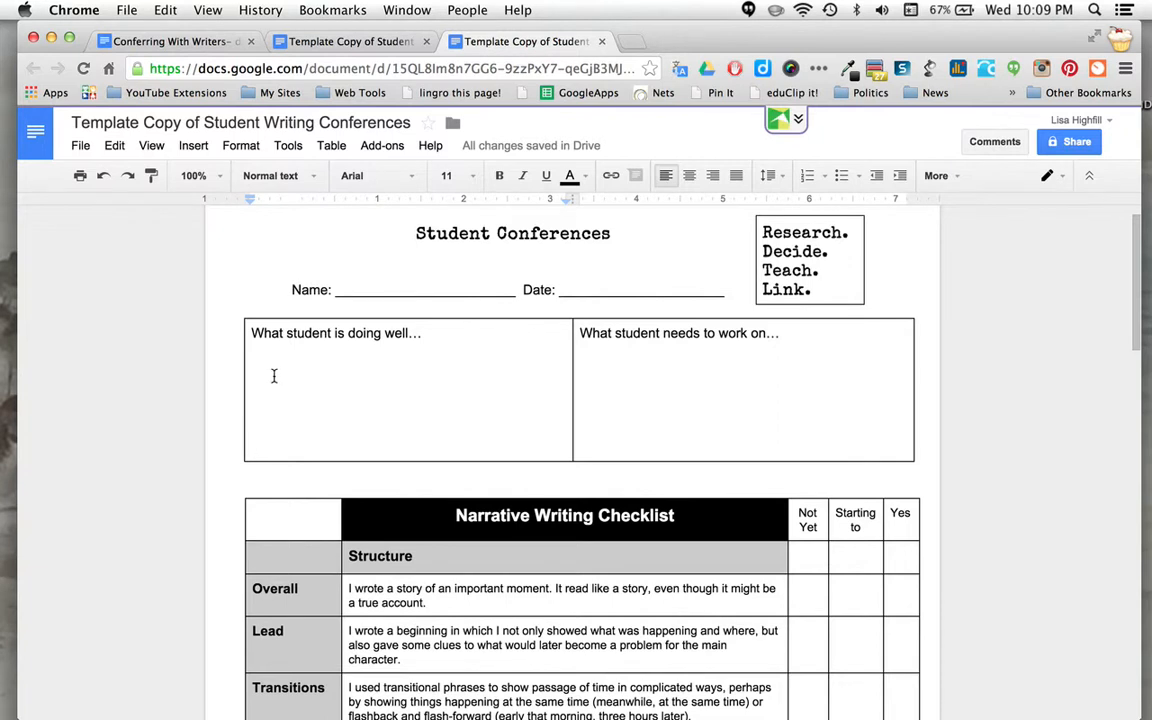
{"action": "mouse_move", "coordinate": [312, 388]}
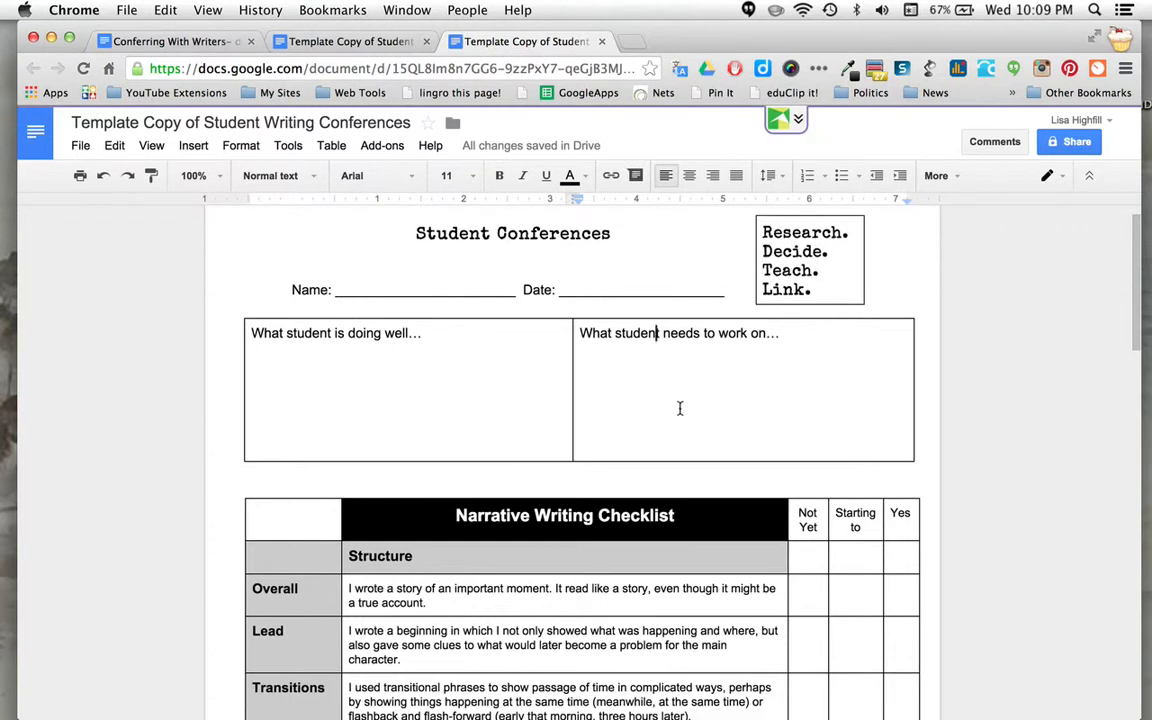
{"action": "scroll", "scroll_direction": "down", "scroll_amount": 3}
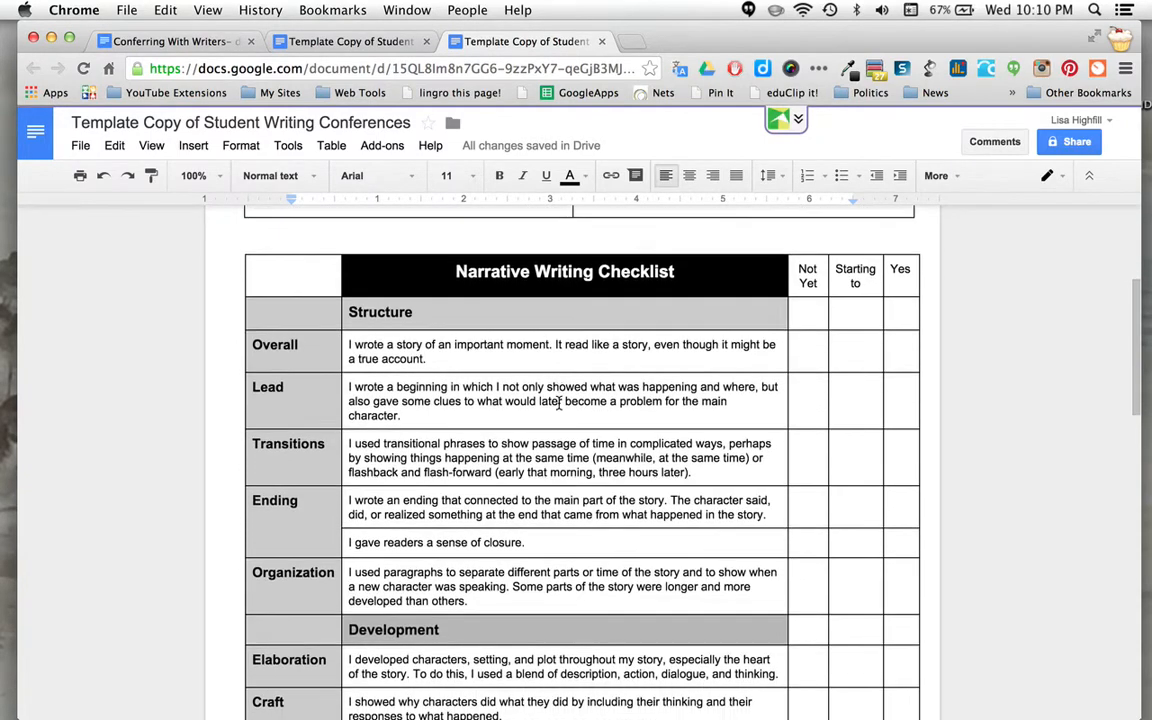
{"action": "scroll", "scroll_direction": "down", "scroll_amount": 3}
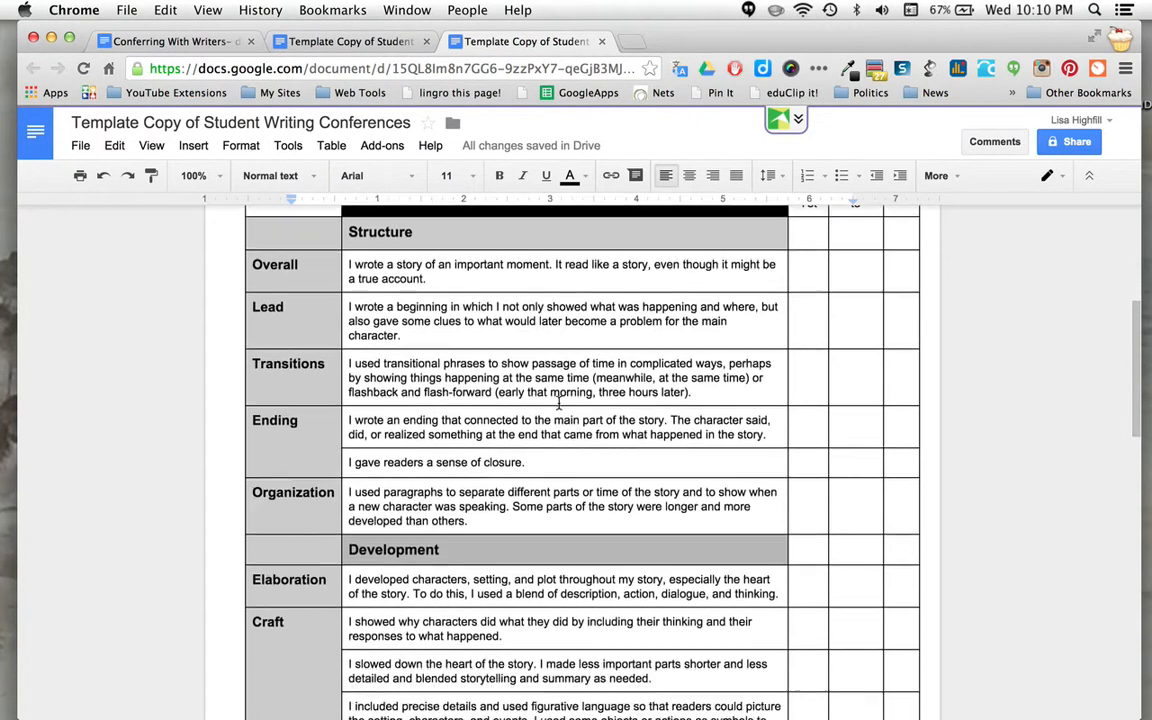
{"action": "scroll", "scroll_direction": "down", "scroll_amount": 3}
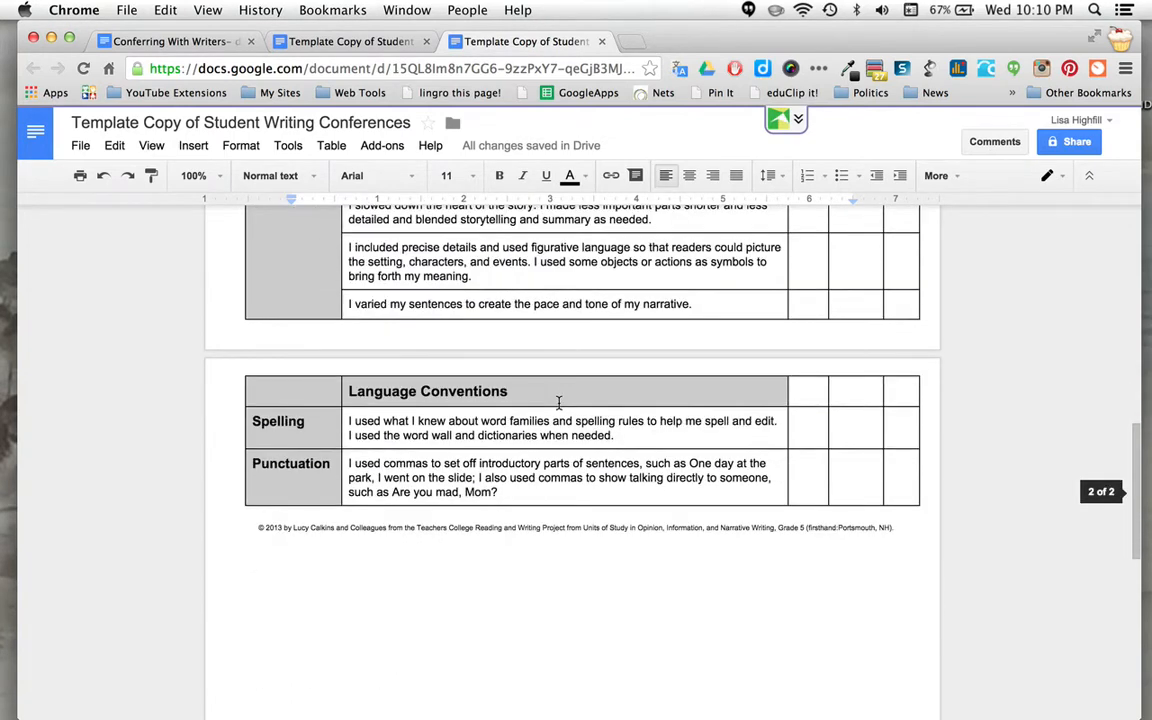
{"action": "scroll", "scroll_direction": "up", "scroll_amount": 3}
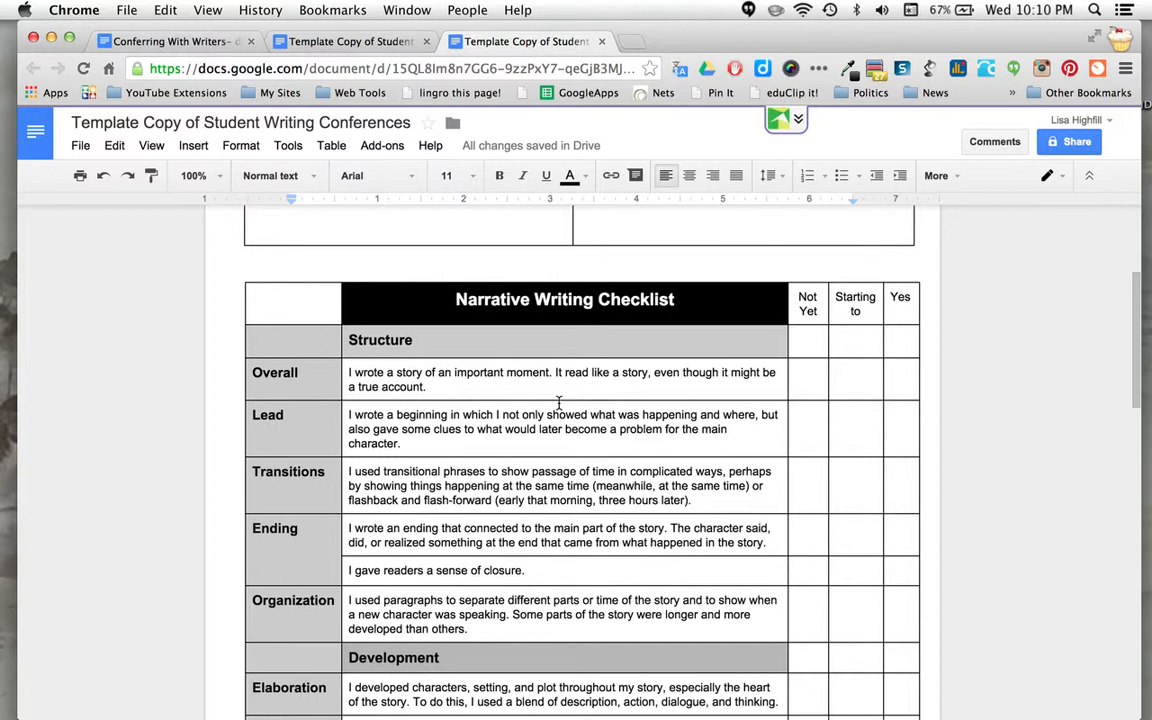
{"action": "scroll", "scroll_direction": "down", "scroll_amount": 3}
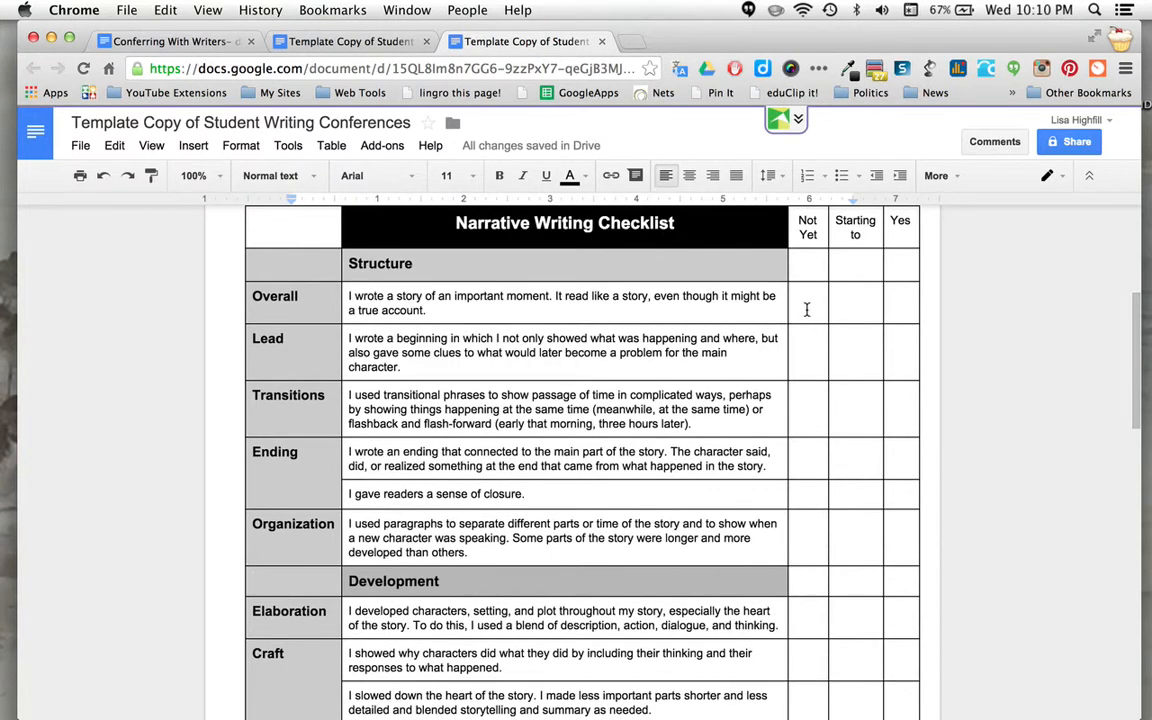
{"action": "mouse_move", "coordinate": [856, 304]}
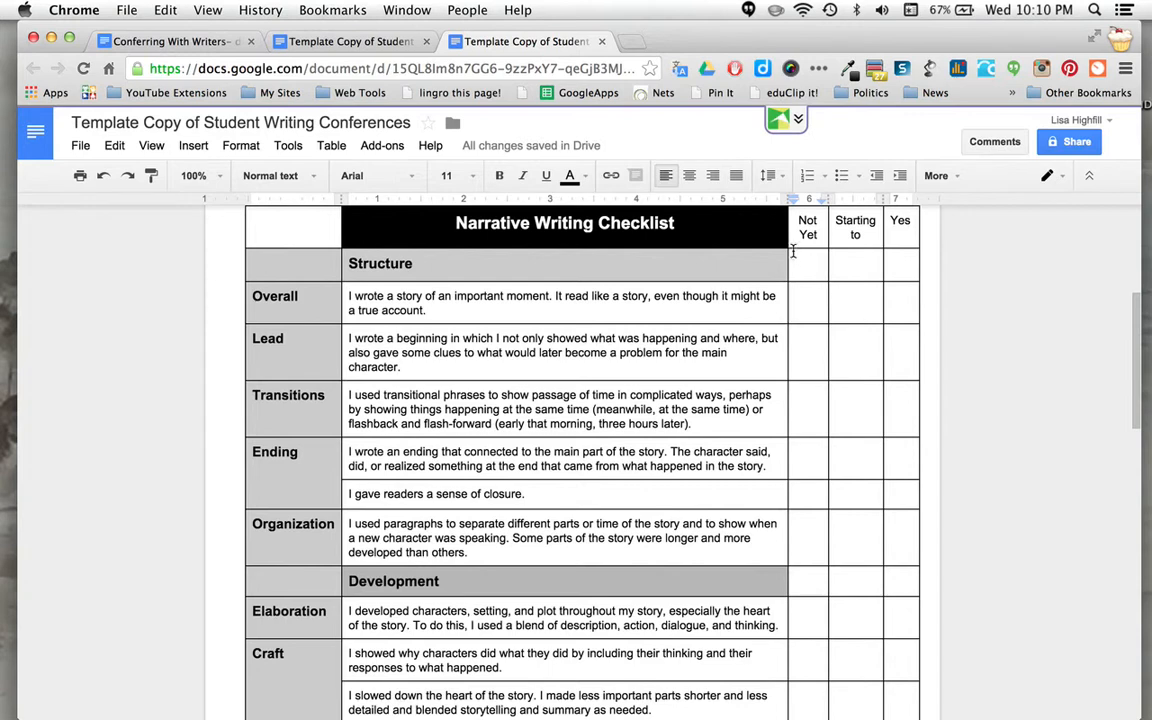
{"action": "mouse_move", "coordinate": [548, 312]}
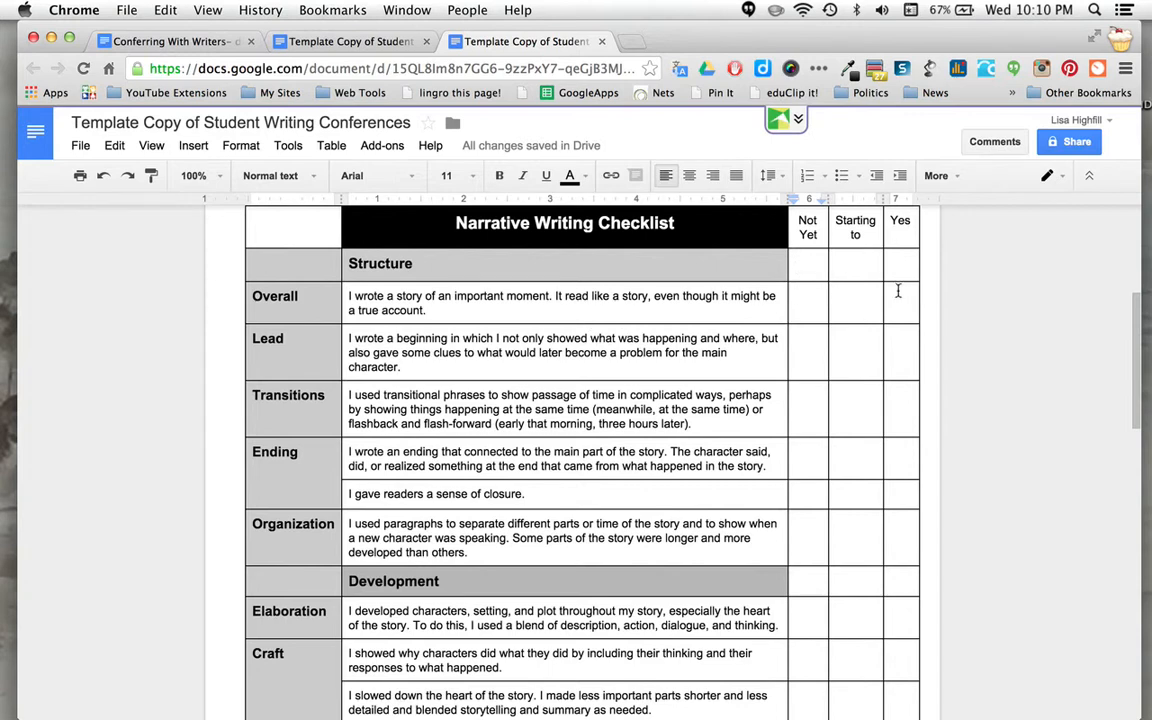
{"action": "scroll", "scroll_direction": "down", "scroll_amount": 3}
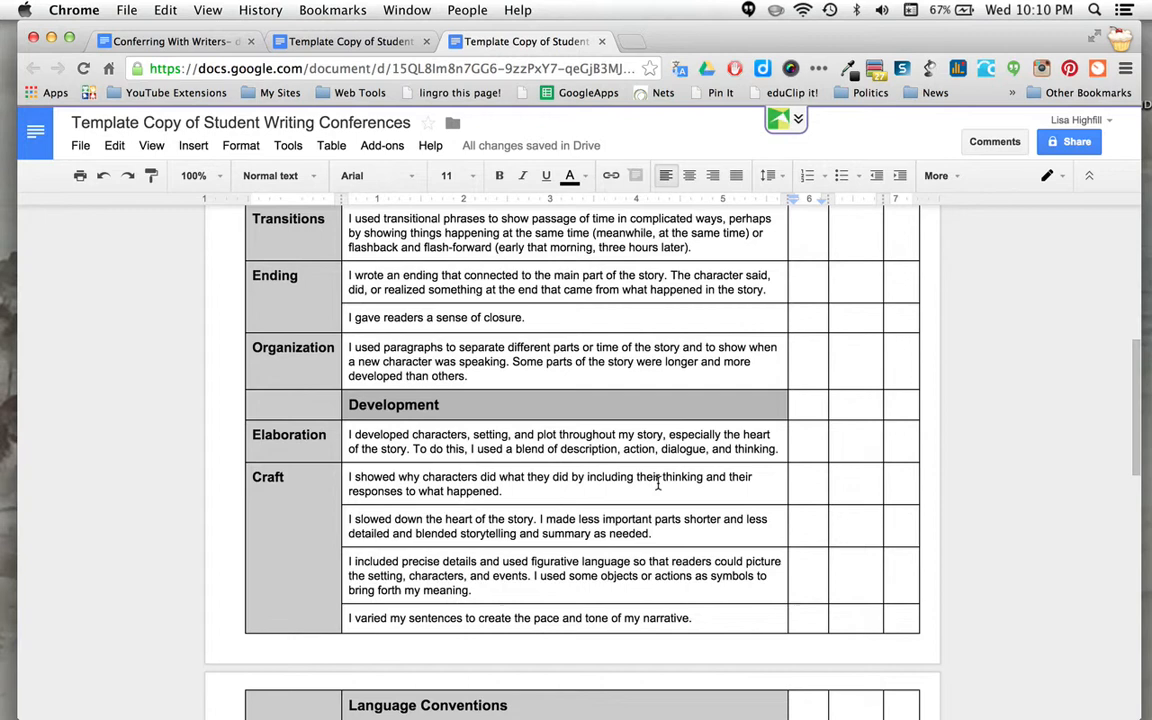
{"action": "scroll", "scroll_direction": "down", "scroll_amount": 3}
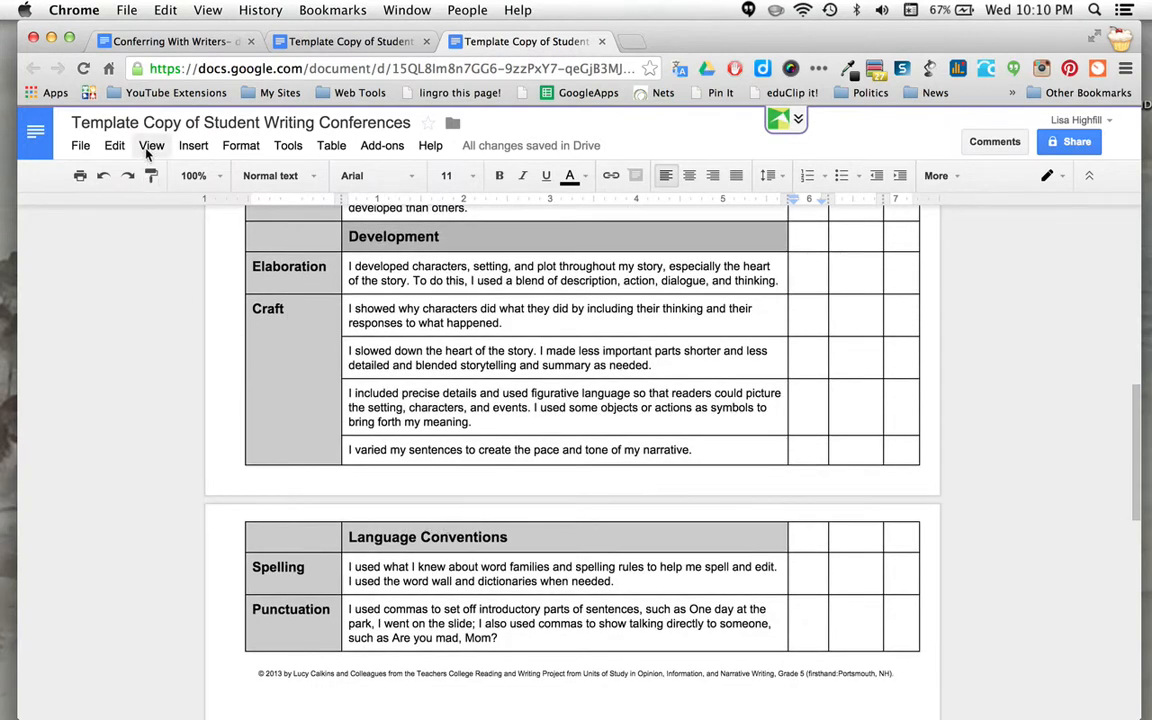
{"action": "left_click", "coordinate": [152, 144]}
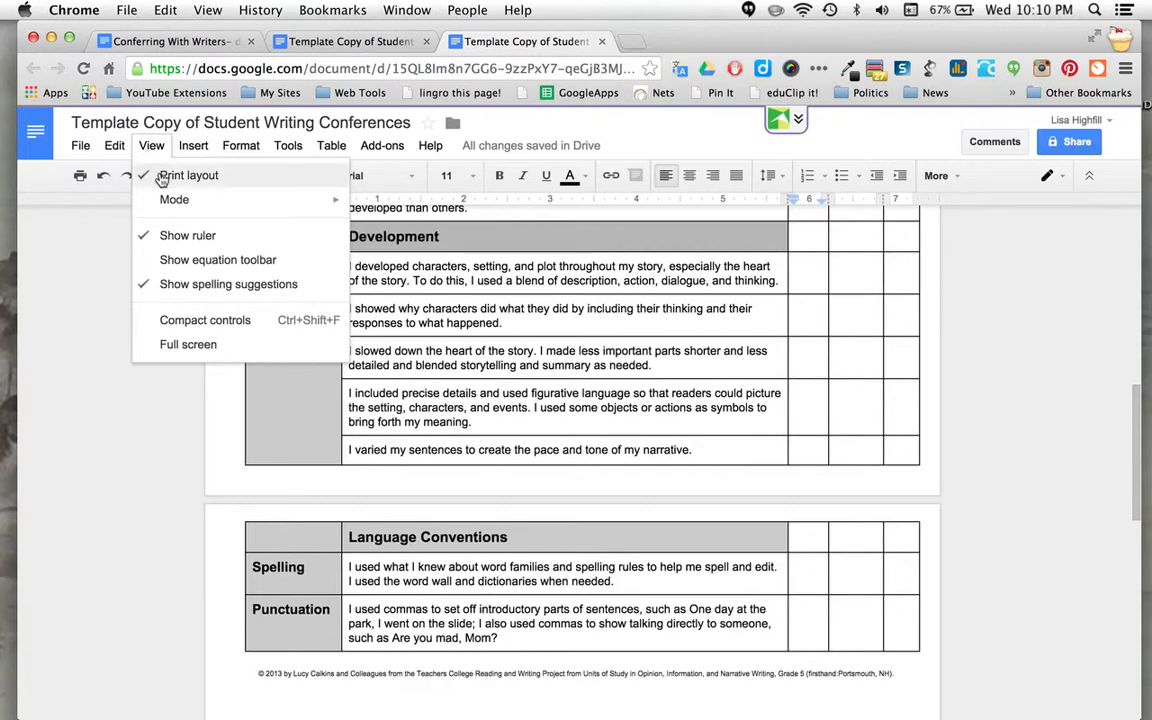
{"action": "left_click", "coordinate": [188, 176]}
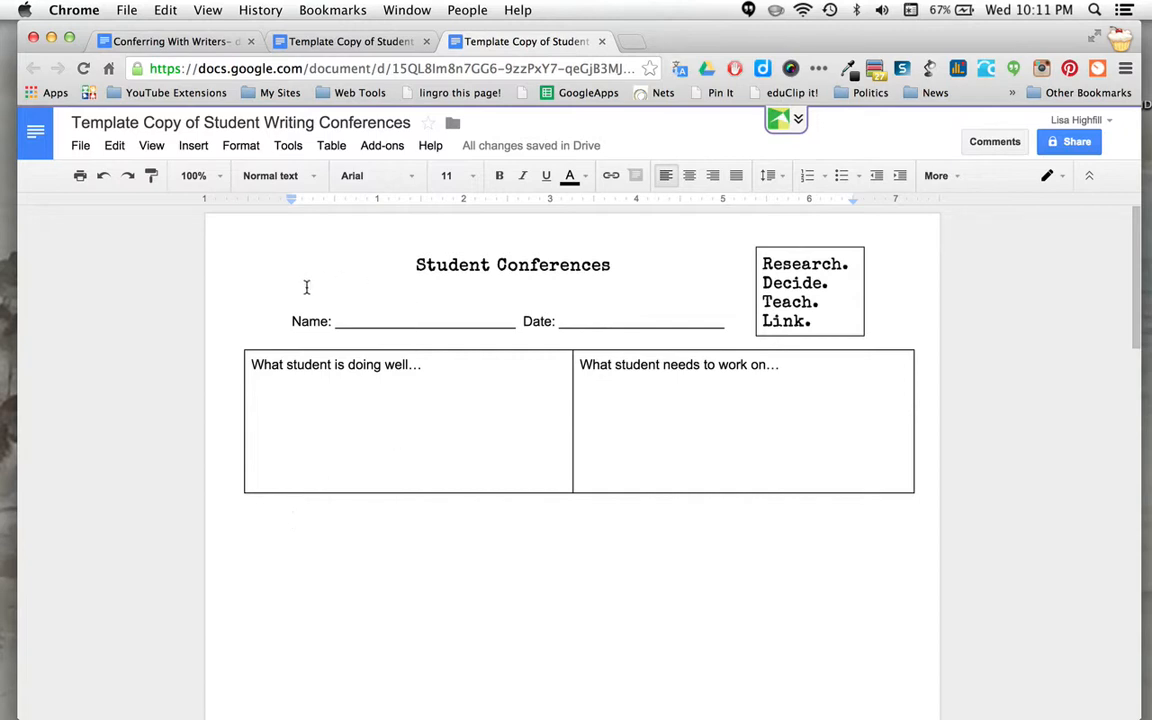
Scroll the copy to bring the Student Conferences heading and first box into view
{"action": "scroll", "scroll_direction": "down", "scroll_amount": 3}
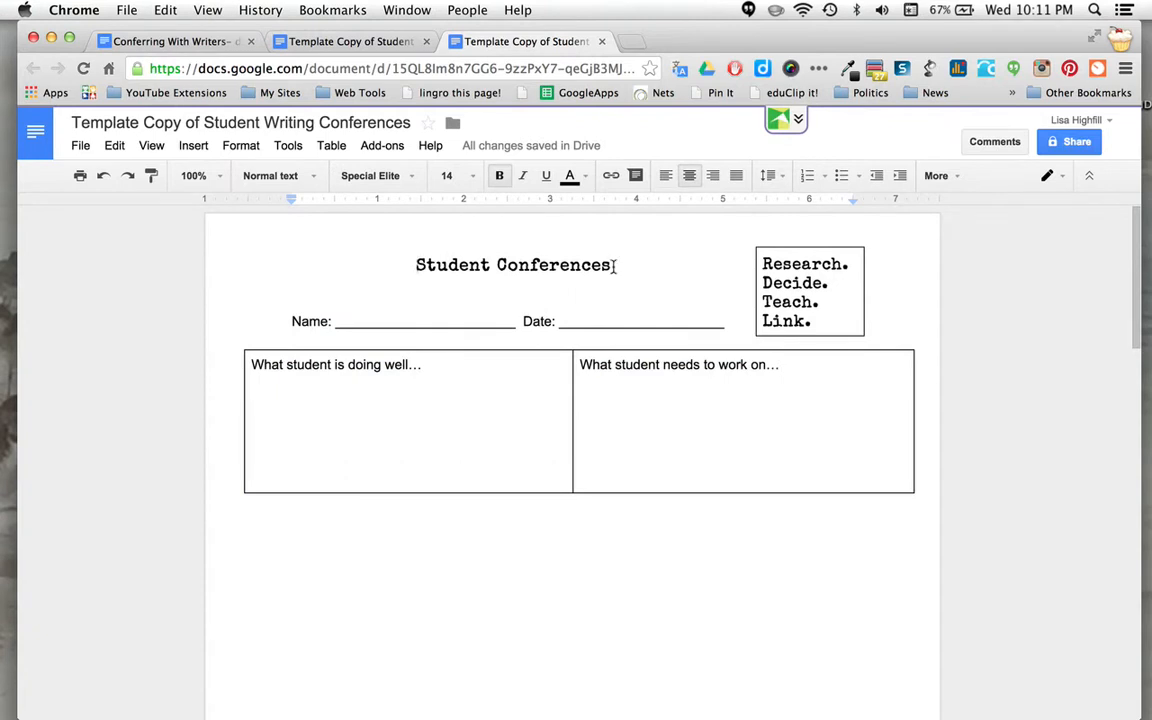
{"action": "type", "text": "- S"}
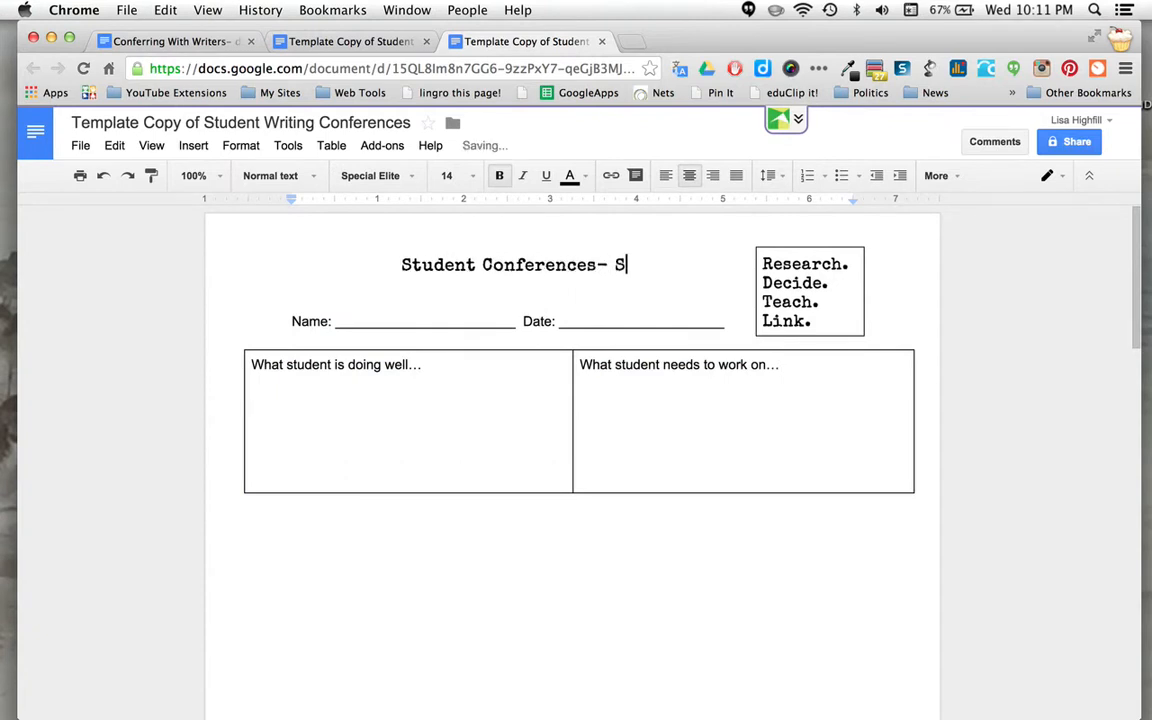
{"action": "type", "text": "teven"}
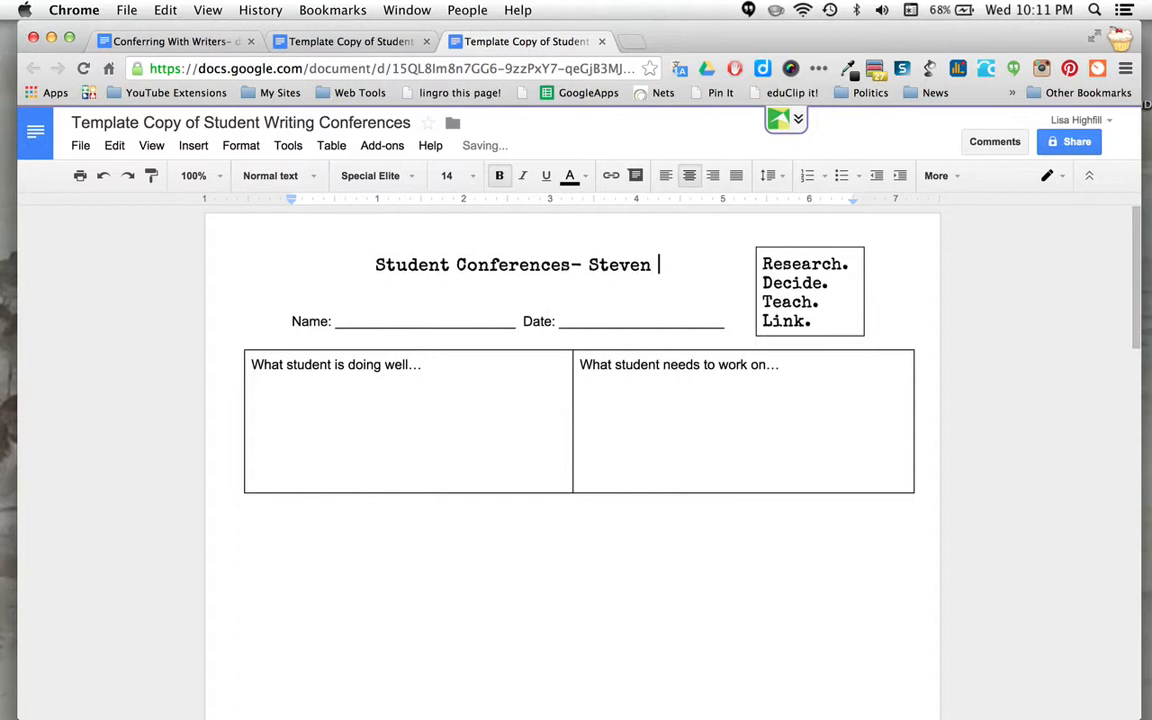
{"action": "type", "text": "R."}
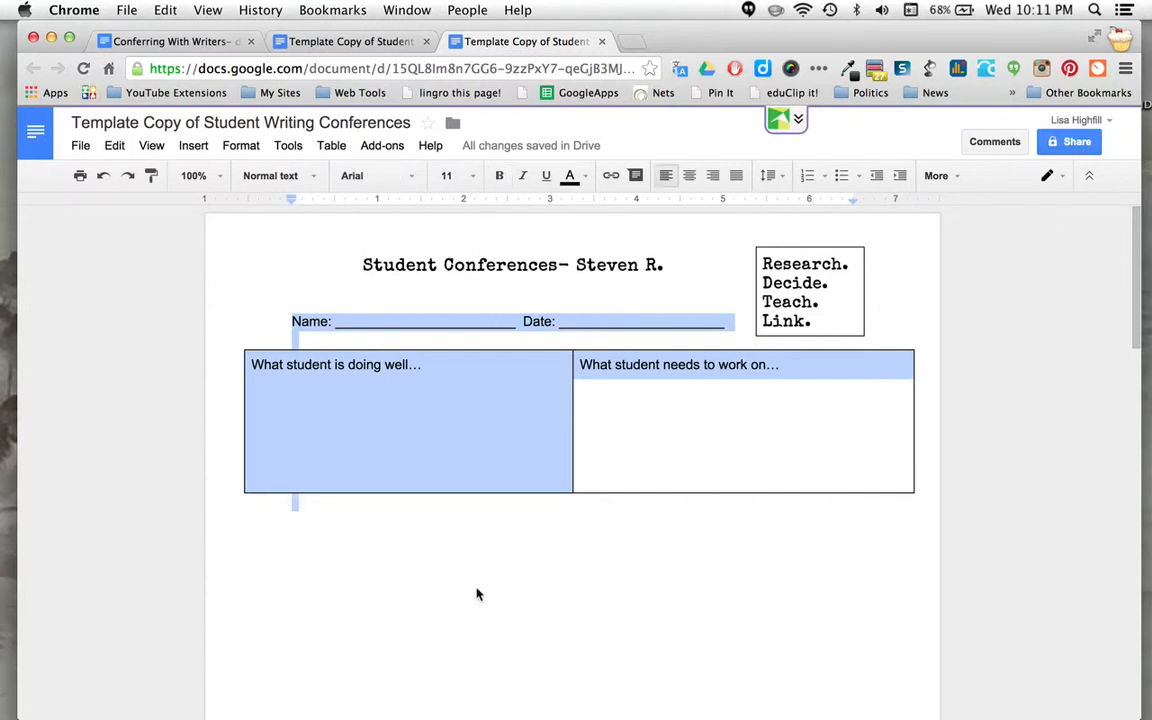
Add a second conference box below the first and widen it to match
{"action": "left_click", "coordinate": [304, 540]}
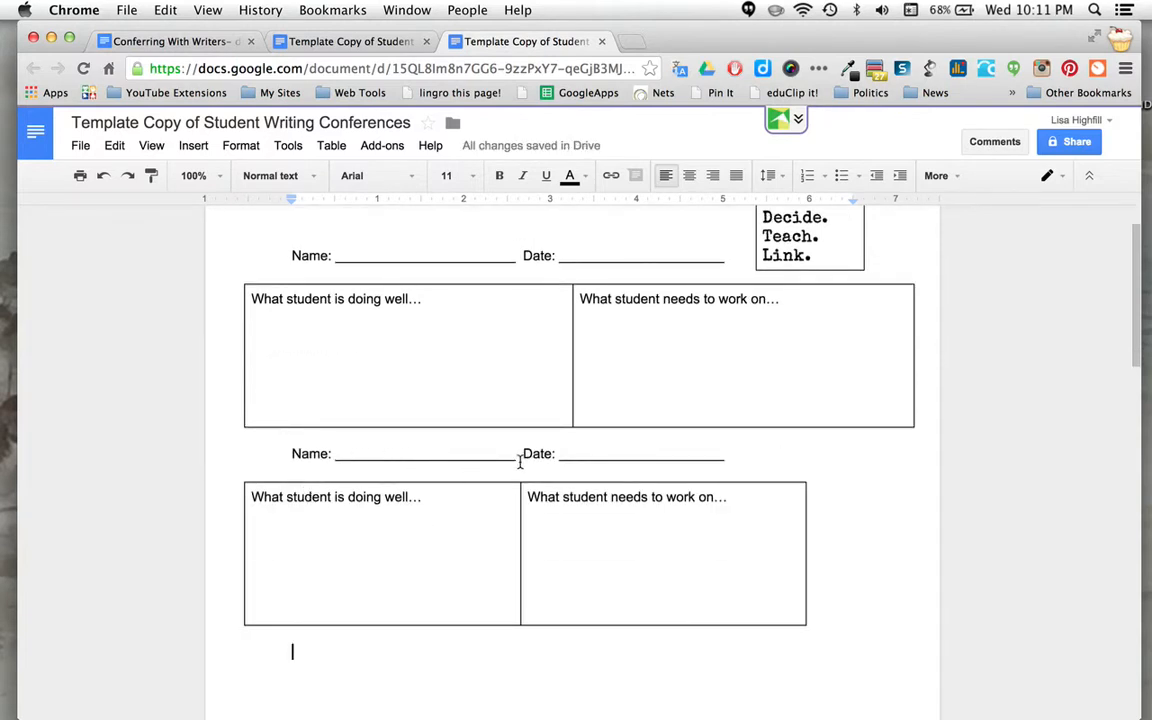
{"action": "left_click_drag", "start_coordinate": [292, 452], "coordinate": [516, 452]}
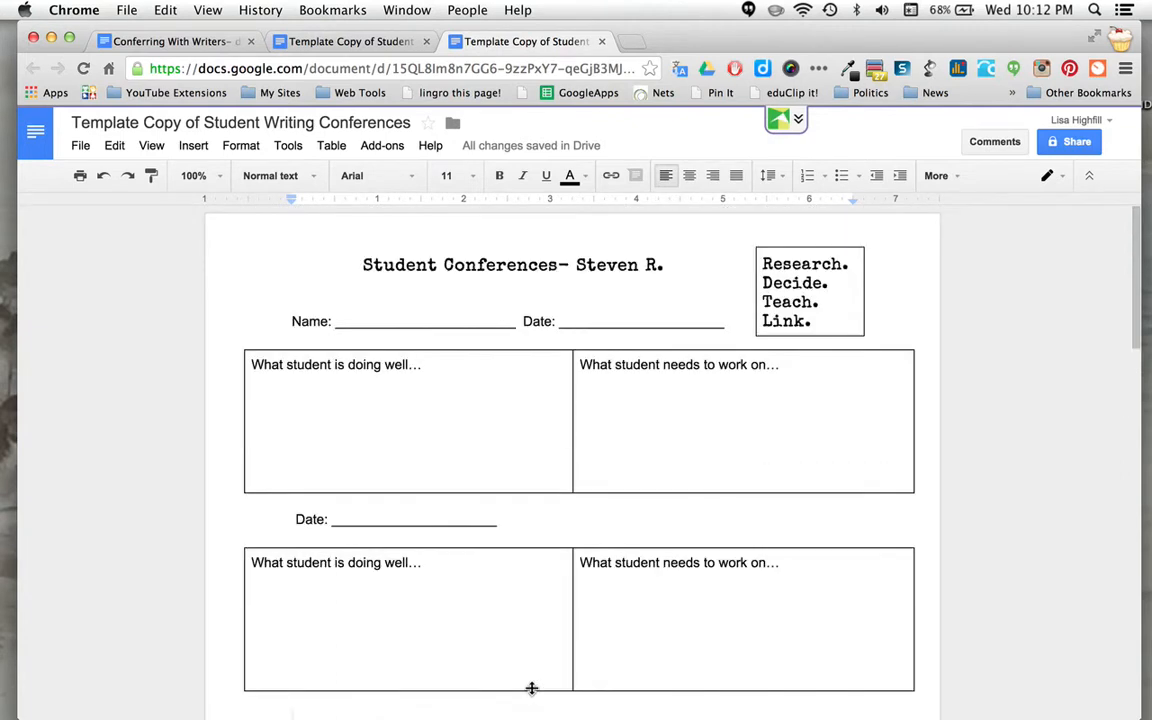
{"action": "mouse_move", "coordinate": [540, 422]}
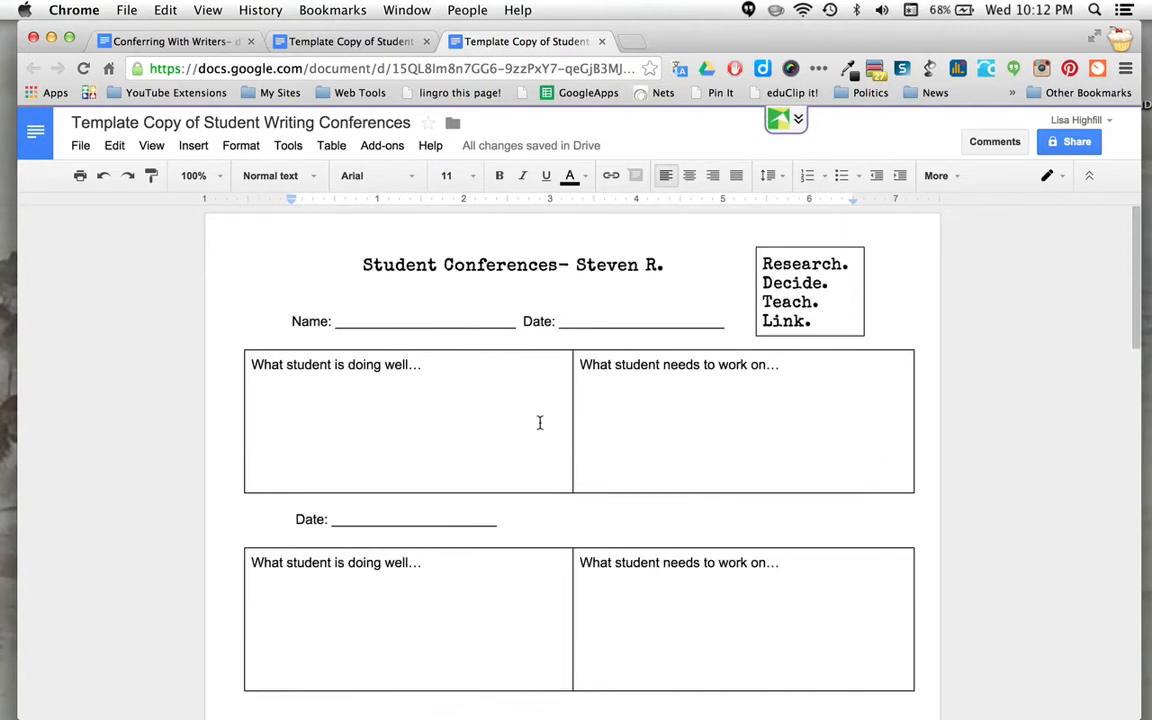
{"action": "scroll", "scroll_direction": "down", "scroll_amount": 3}
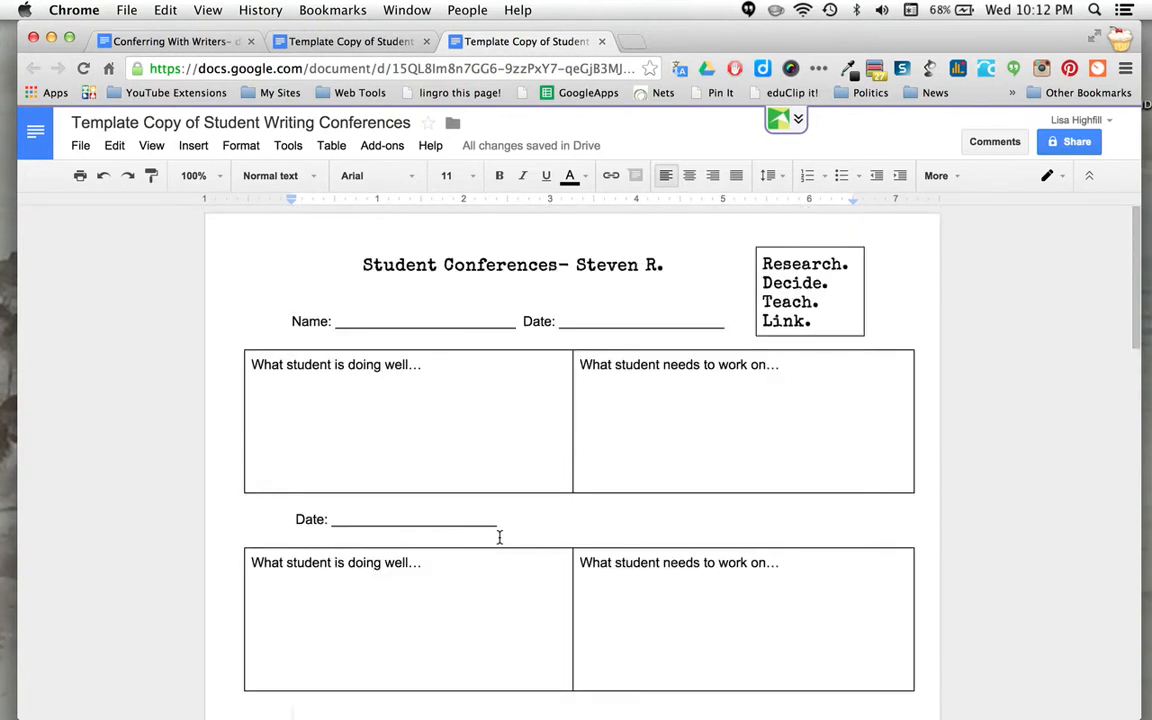
{"action": "scroll", "scroll_direction": "down", "scroll_amount": 3}
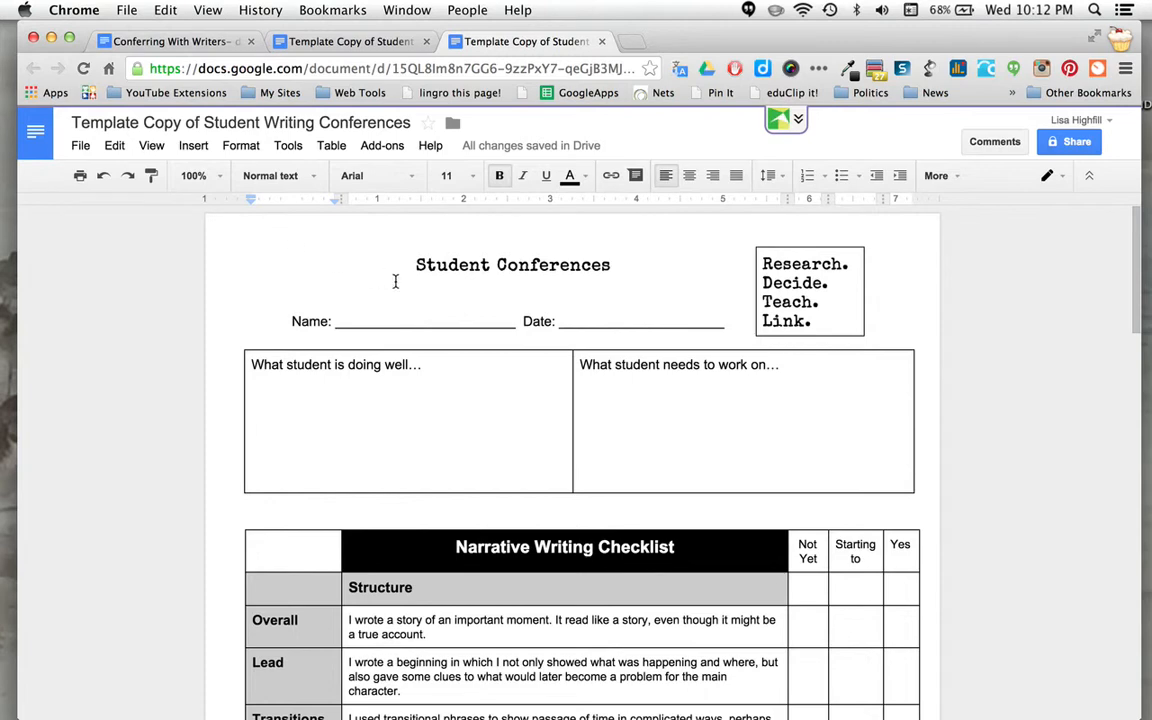
Scroll through the narrative writing checklist to review it to the end
{"action": "scroll", "scroll_direction": "down", "scroll_amount": 3}
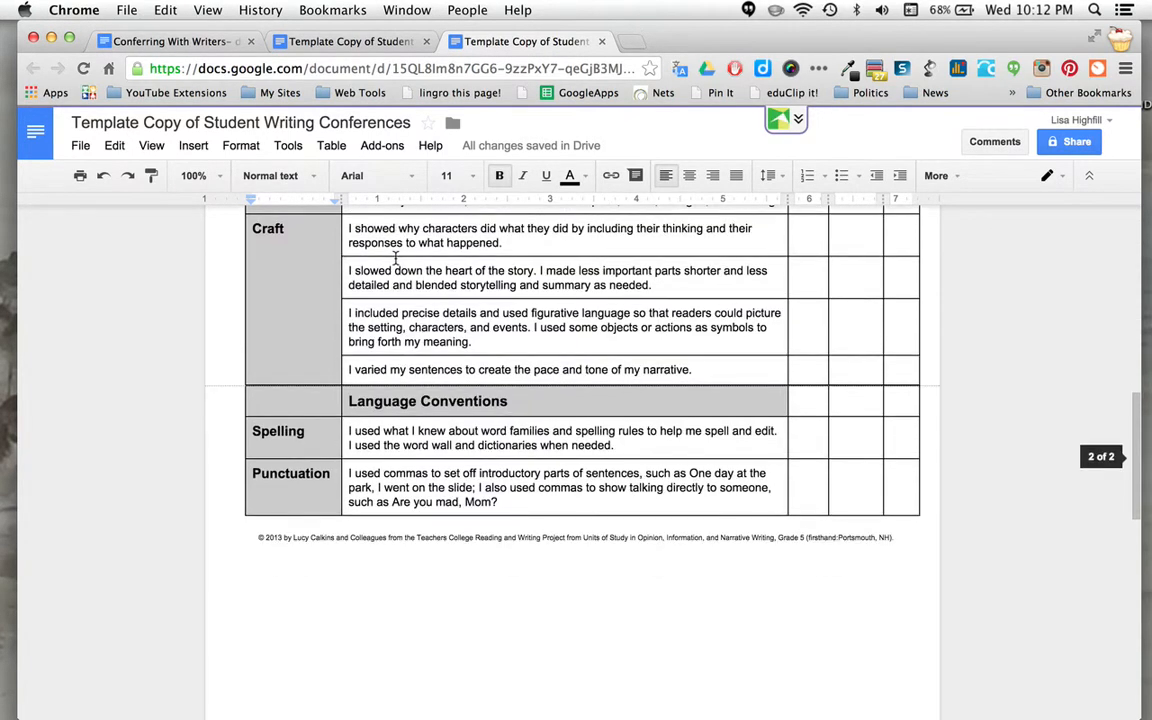
{"action": "scroll", "scroll_direction": "down", "scroll_amount": 3}
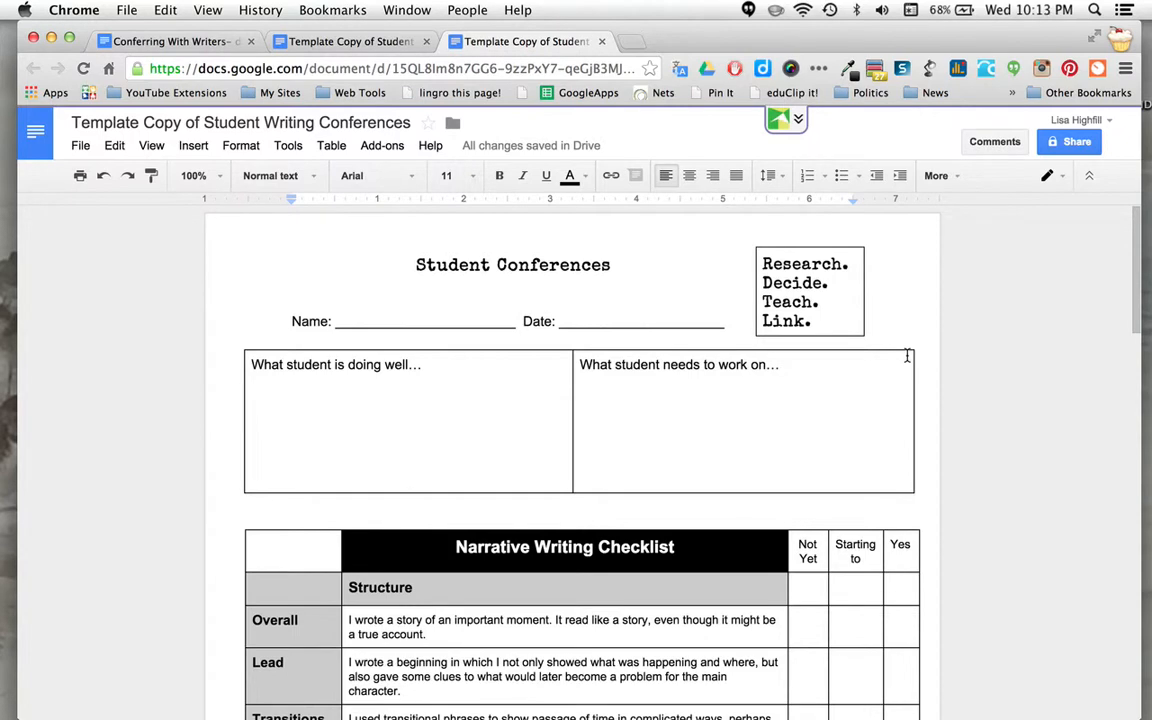
Turn on view-only link sharing and add Lisa as a person to invite by email
{"action": "left_click", "coordinate": [1068, 140]}
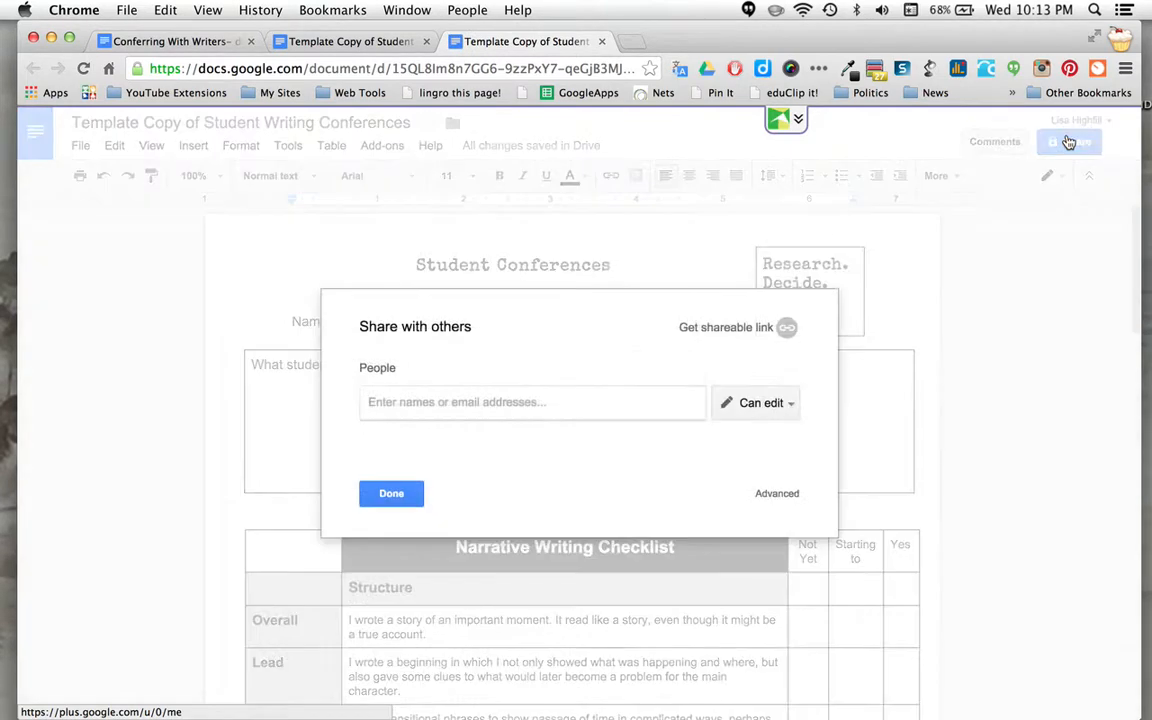
{"action": "left_click", "coordinate": [726, 328]}
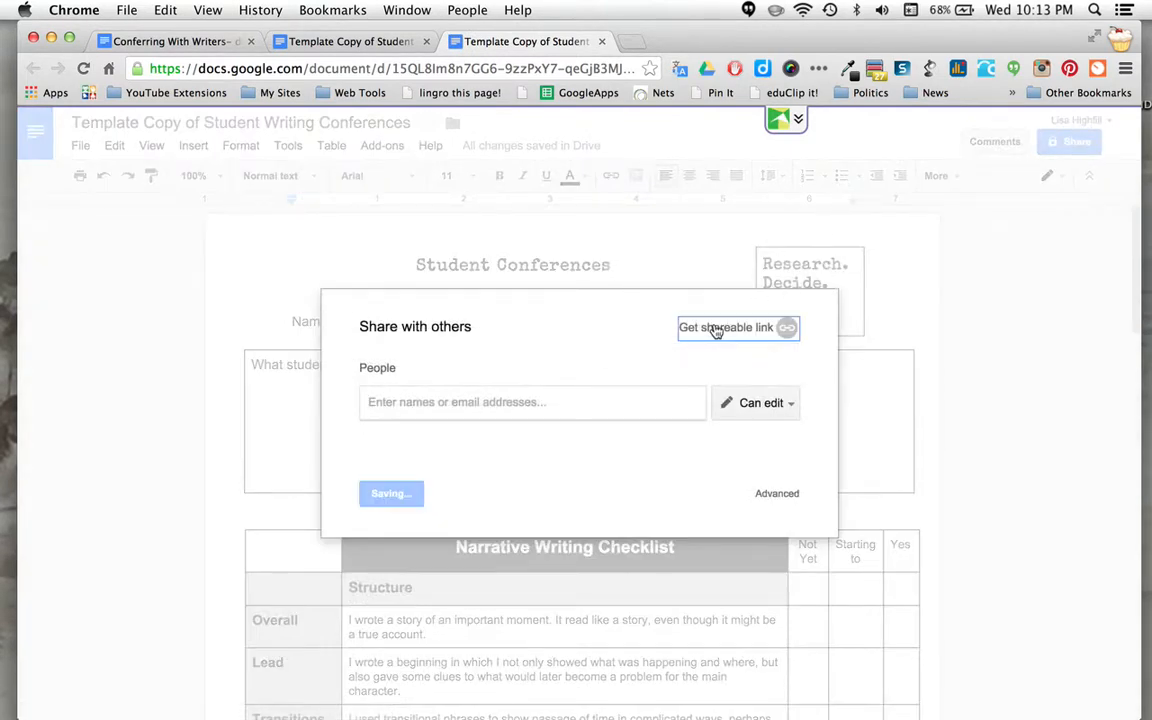
{"action": "left_click", "coordinate": [726, 328]}
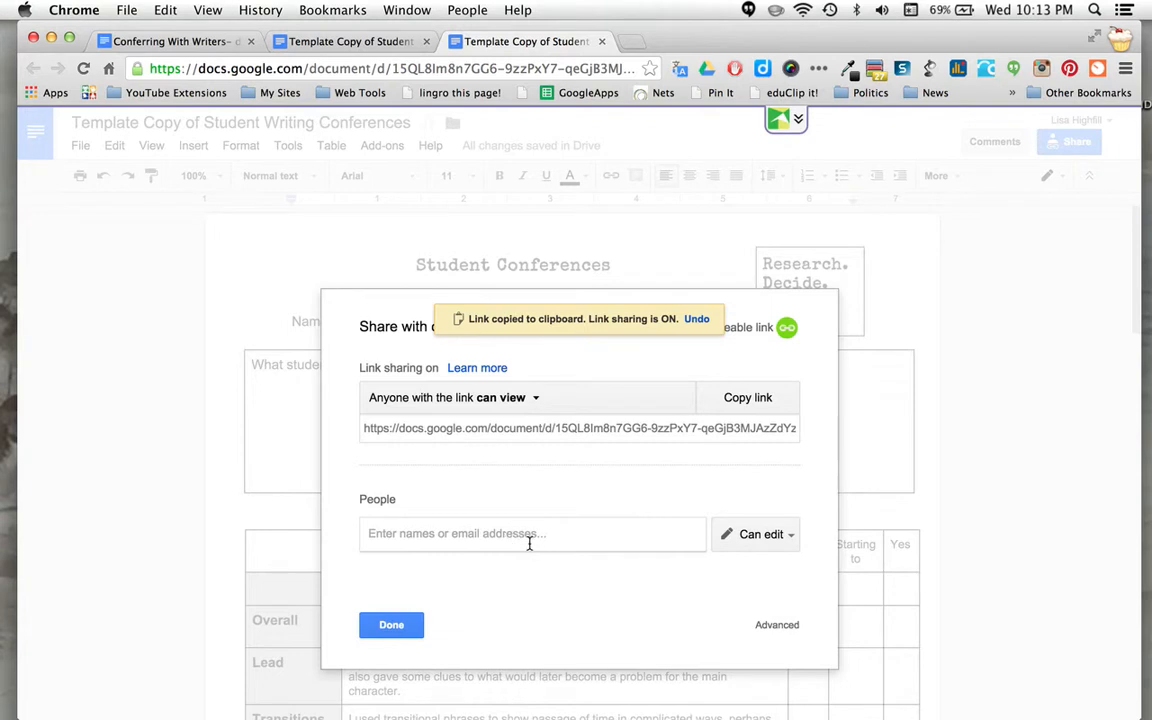
{"action": "type", "text": "l"}
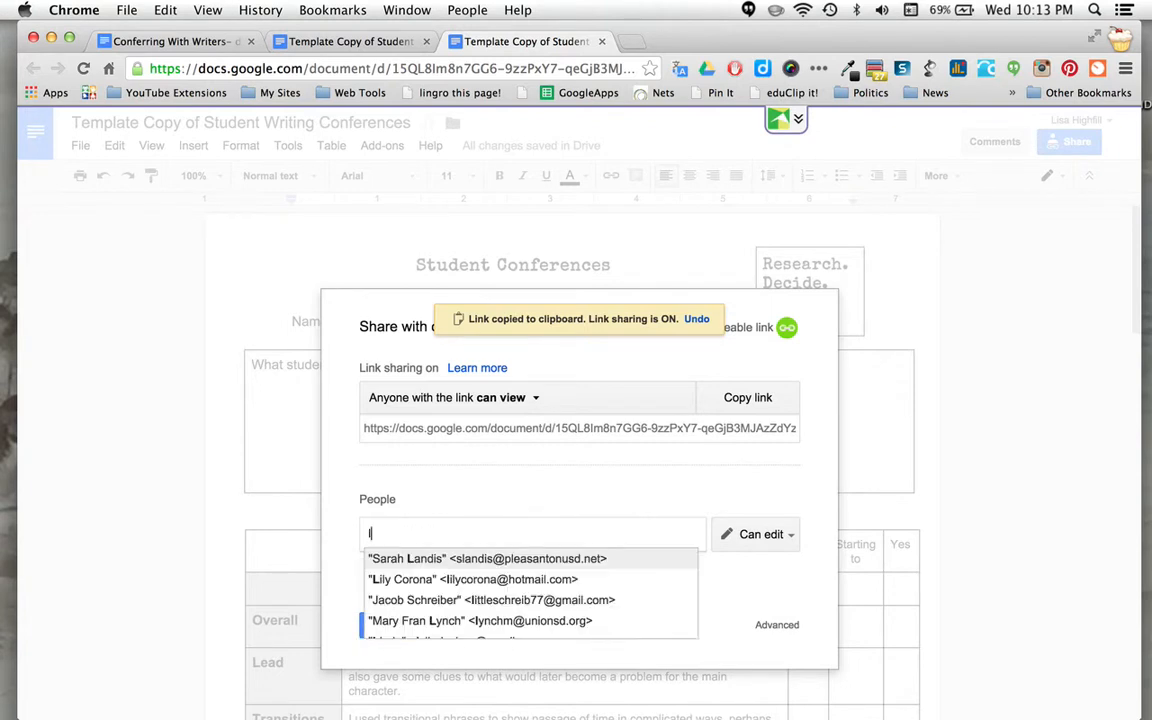
{"action": "type", "text": "isa Highfill"}
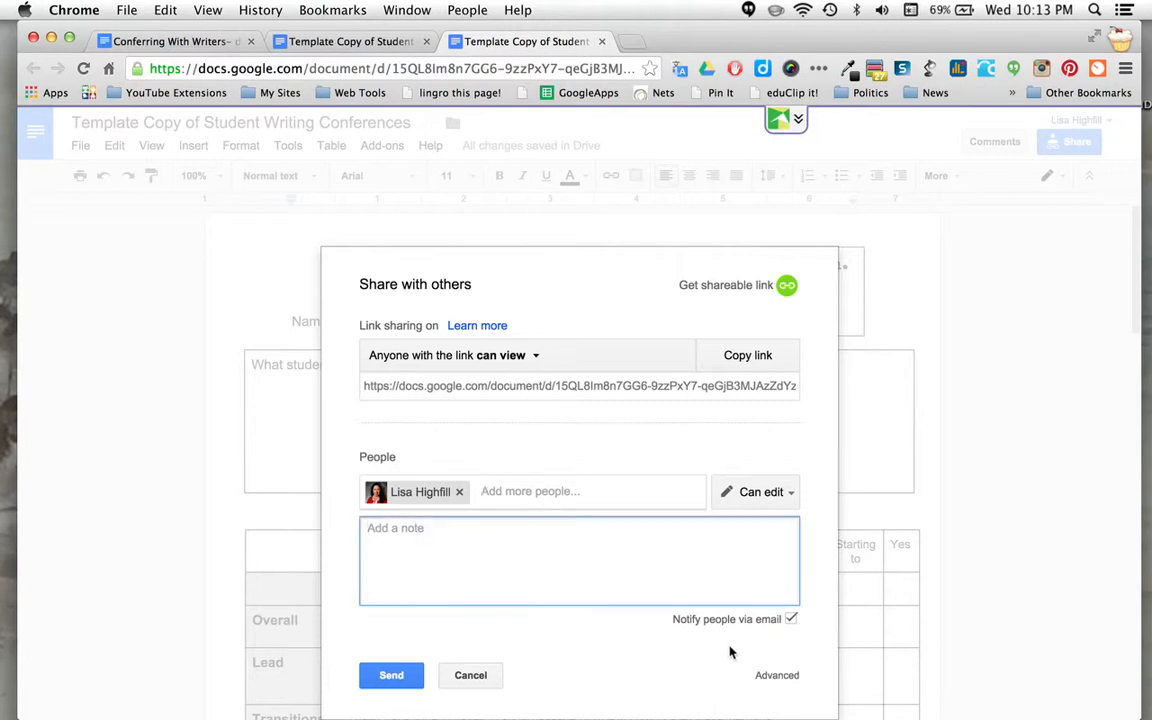
{"action": "mouse_move", "coordinate": [734, 652]}
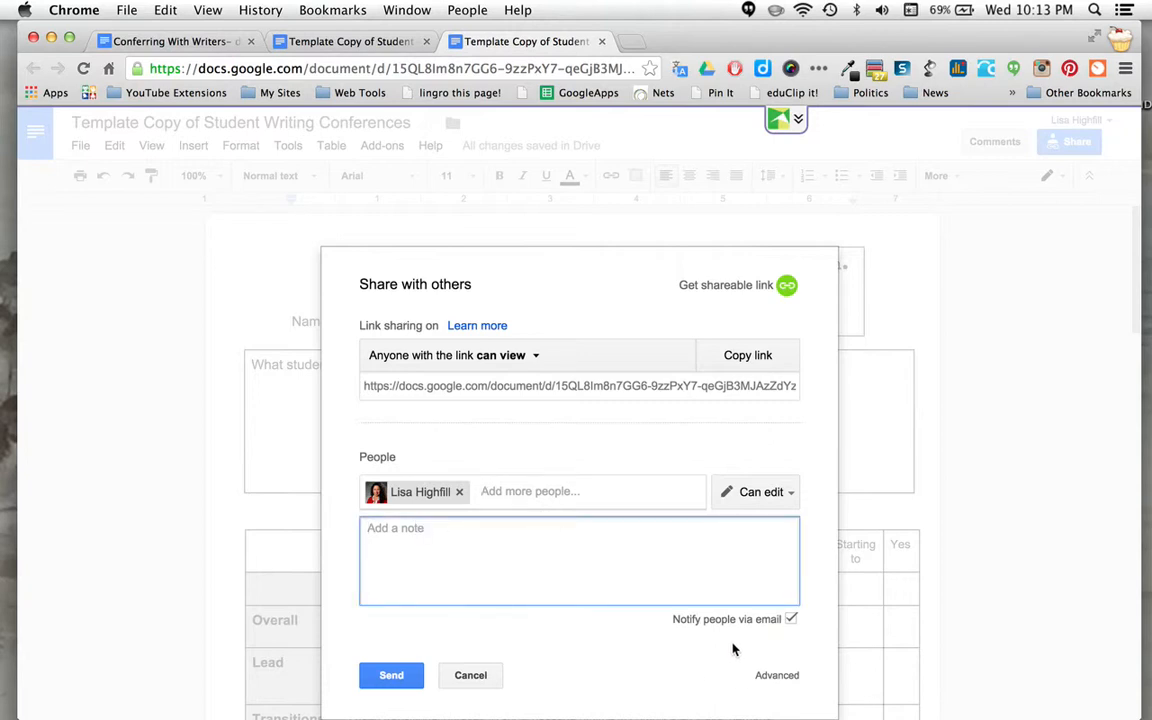
{"action": "mouse_move", "coordinate": [684, 648]}
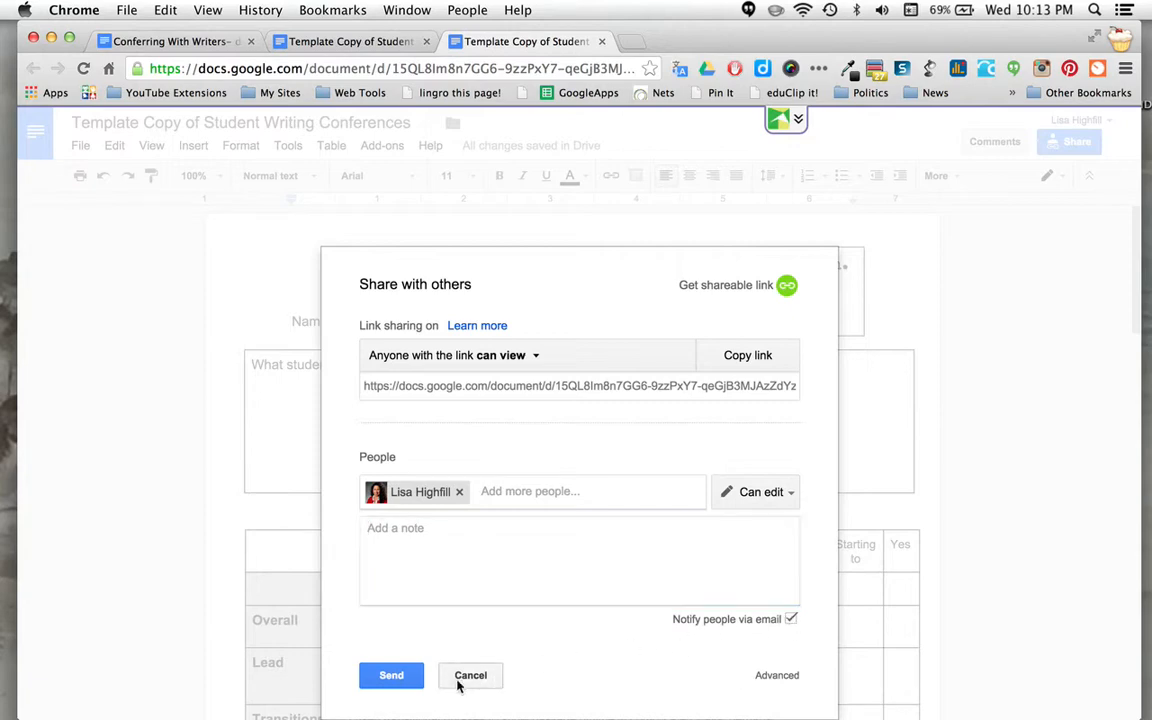
Cancel the email invitation, leaving link sharing on and the document showing
{"action": "left_click", "coordinate": [470, 676]}
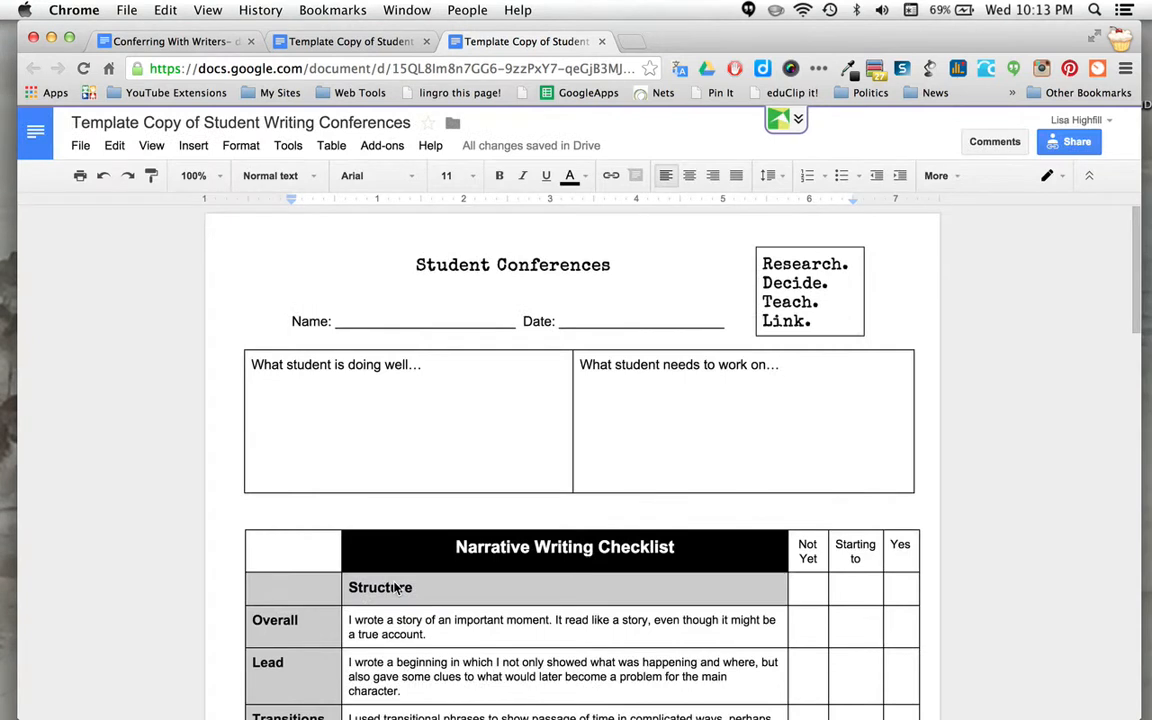
{"action": "mouse_move", "coordinate": [426, 516]}
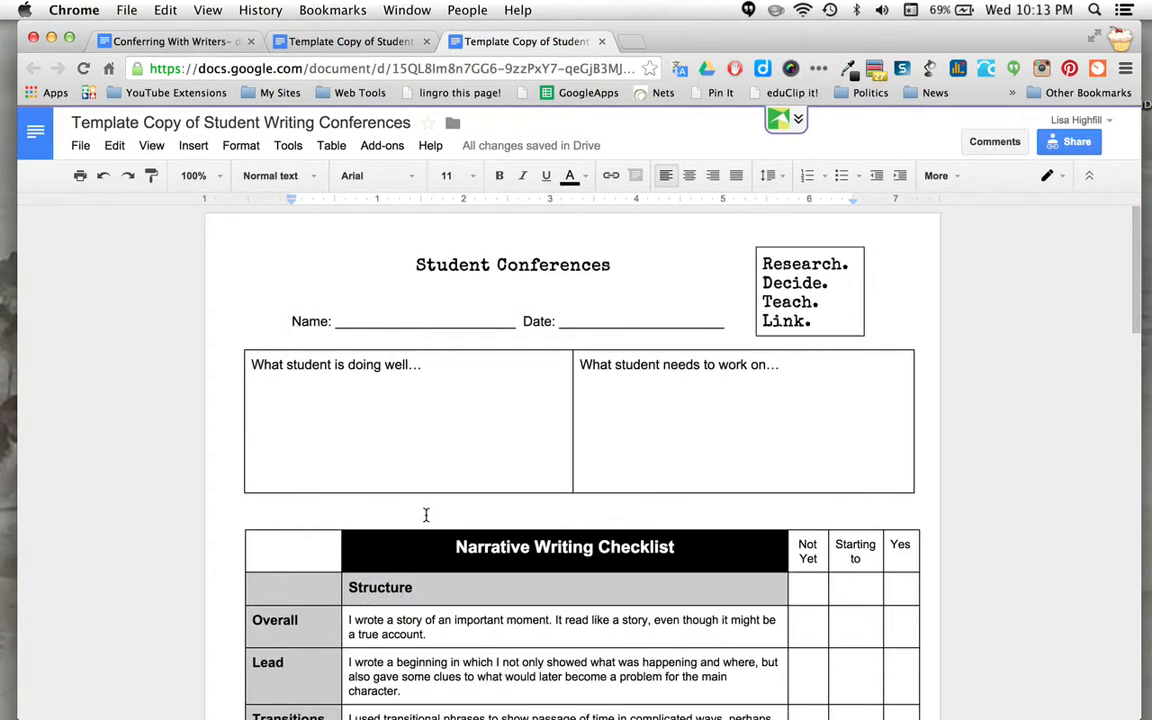
{"action": "mouse_move", "coordinate": [238, 316]}
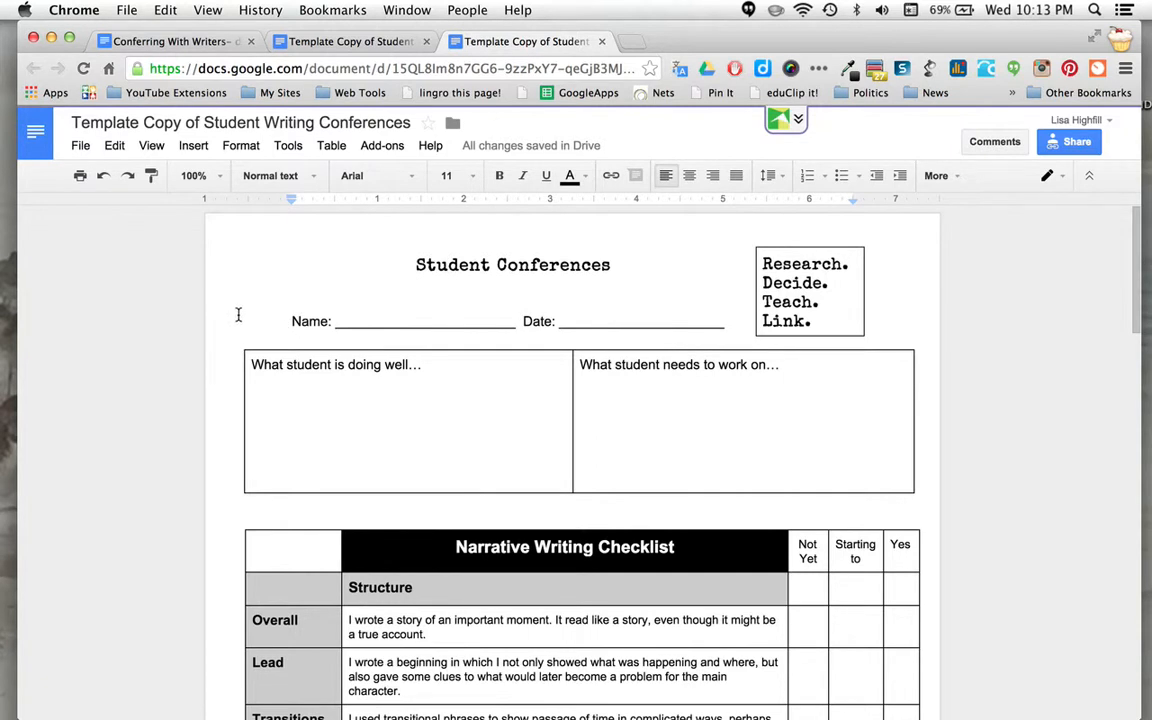
{"action": "scroll", "scroll_direction": "down", "scroll_amount": 3}
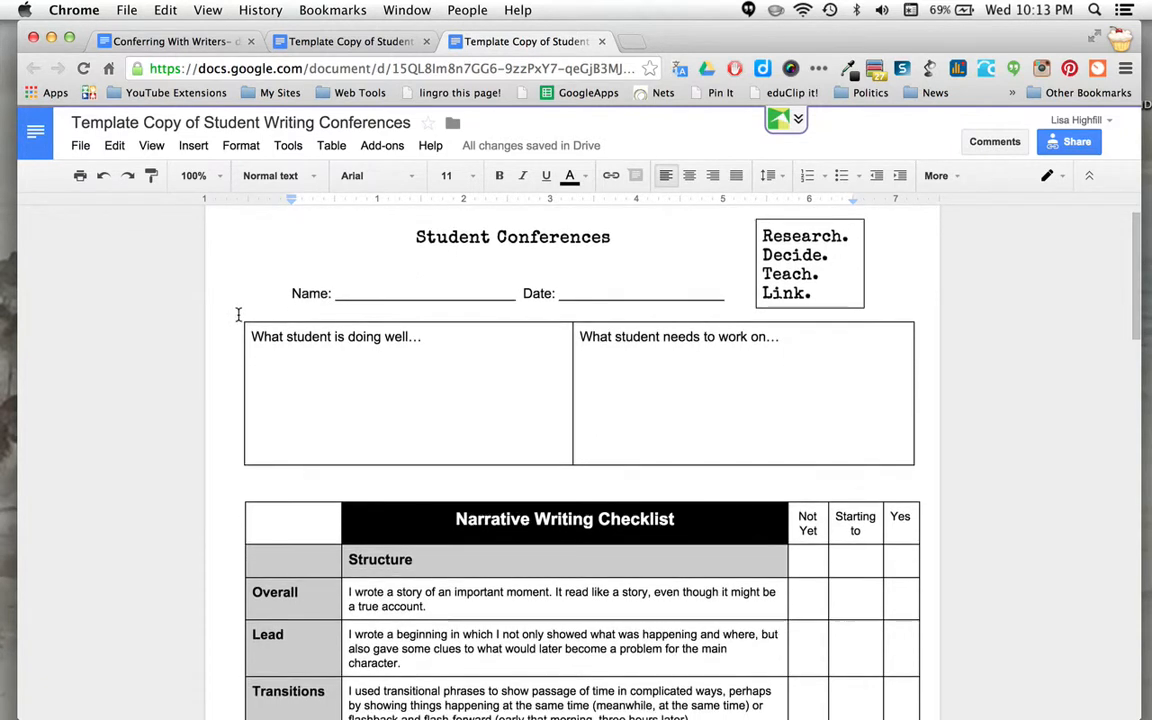